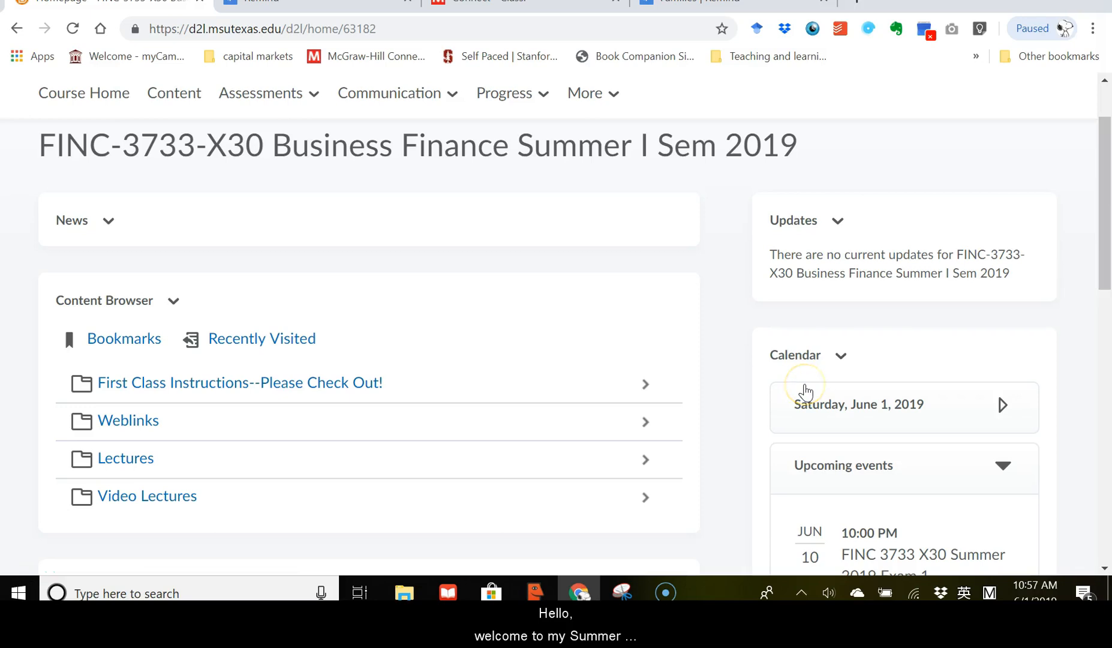
mouse_move(719, 379)
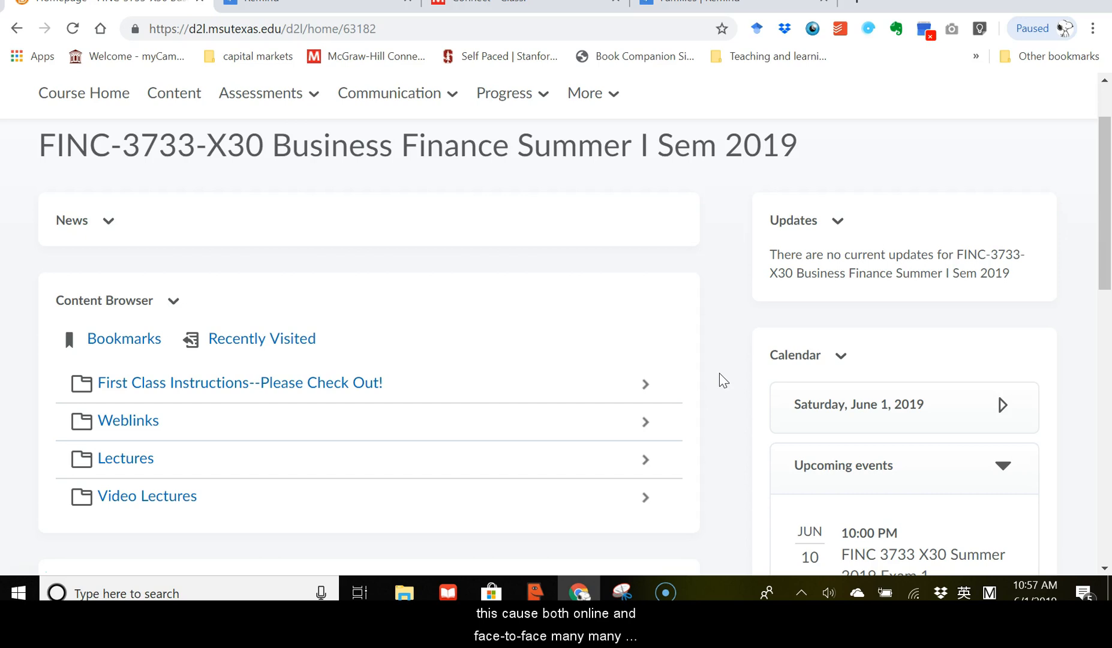
mouse_move(703, 381)
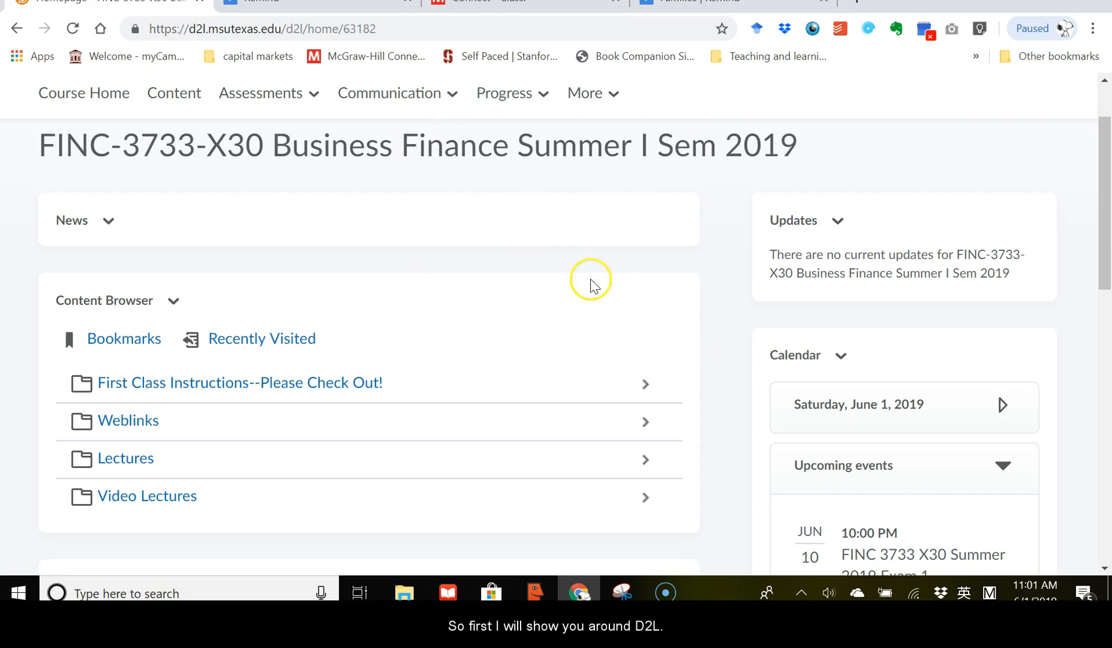
mouse_move(726, 337)
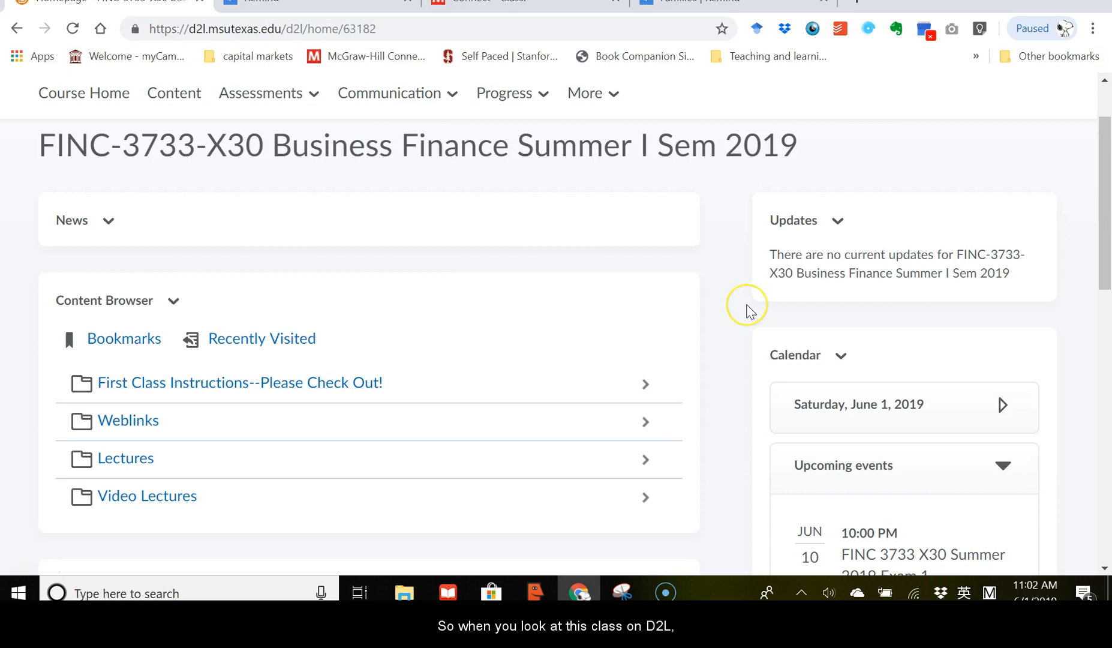
mouse_move(418, 426)
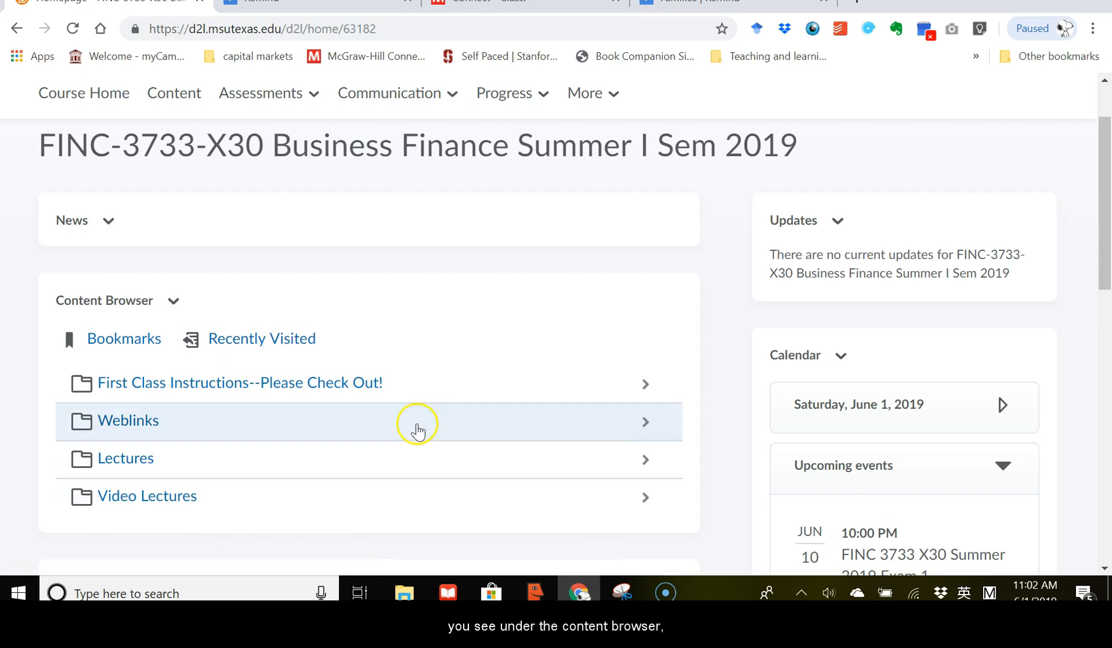
Browse the First Class Instructions folder and the course Syllabus, then return to the course home
scroll(down, 3)
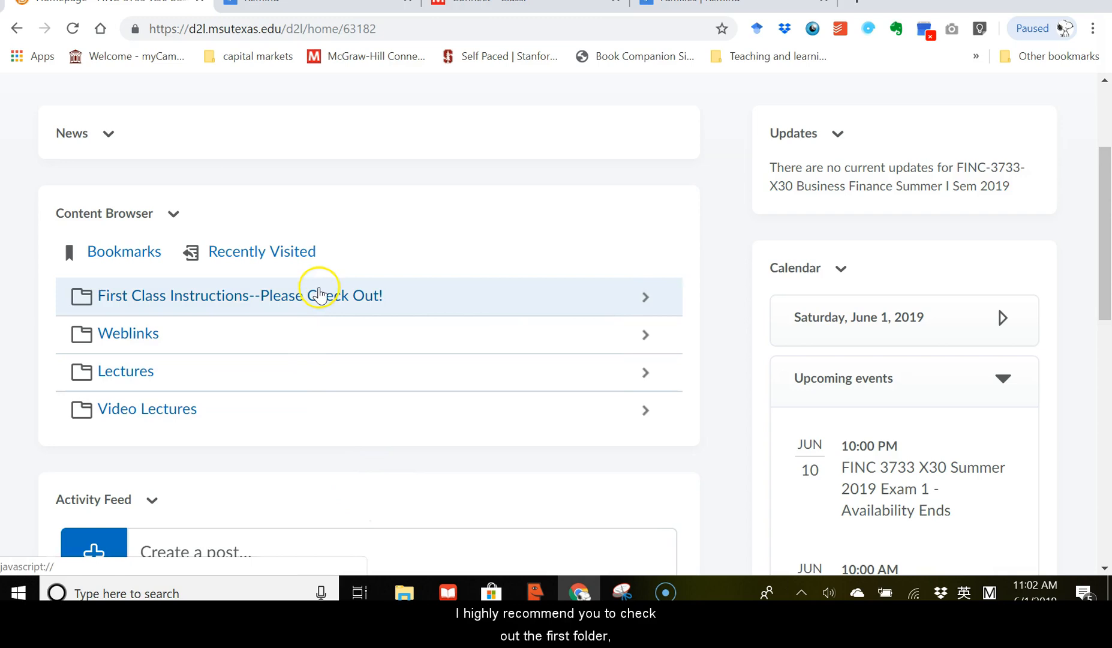
click(223, 295)
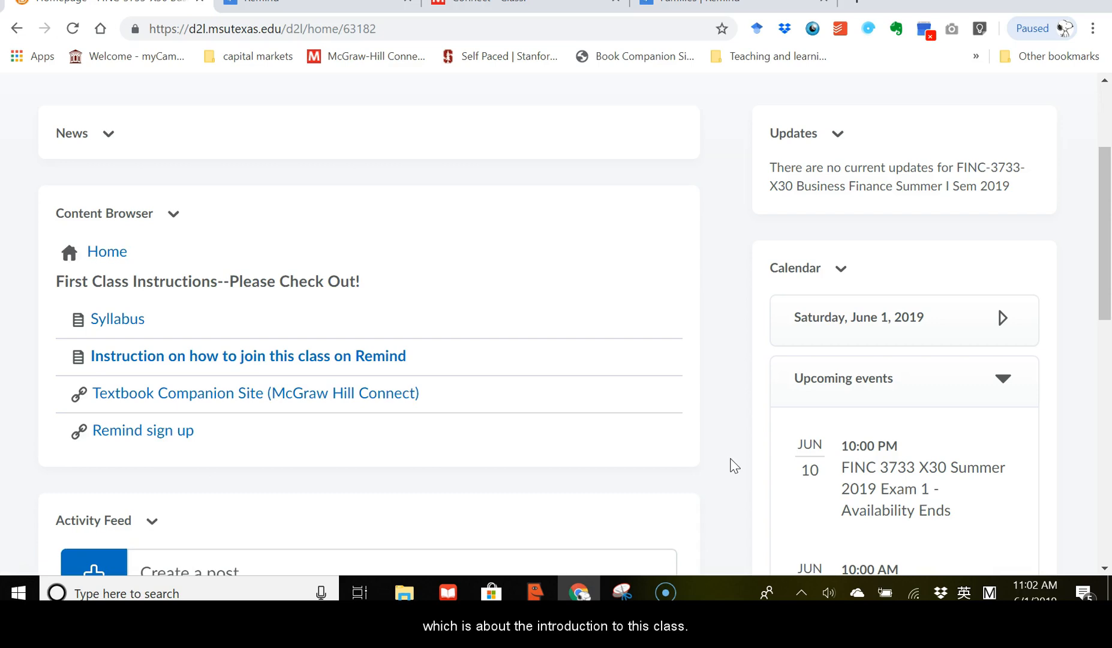
mouse_move(278, 355)
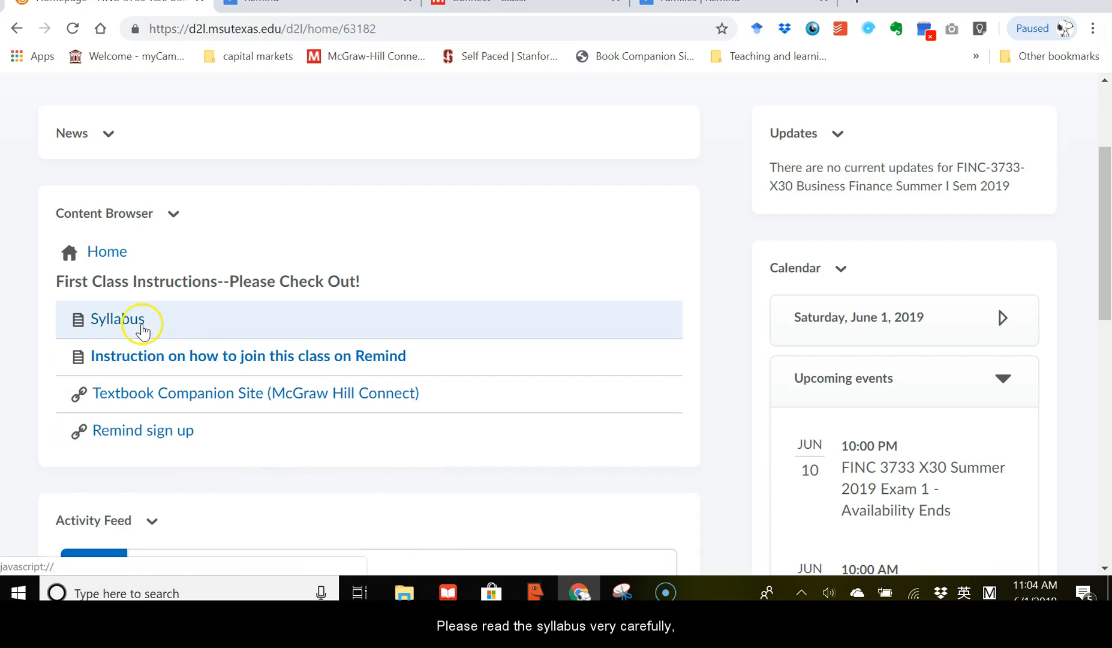
click(117, 319)
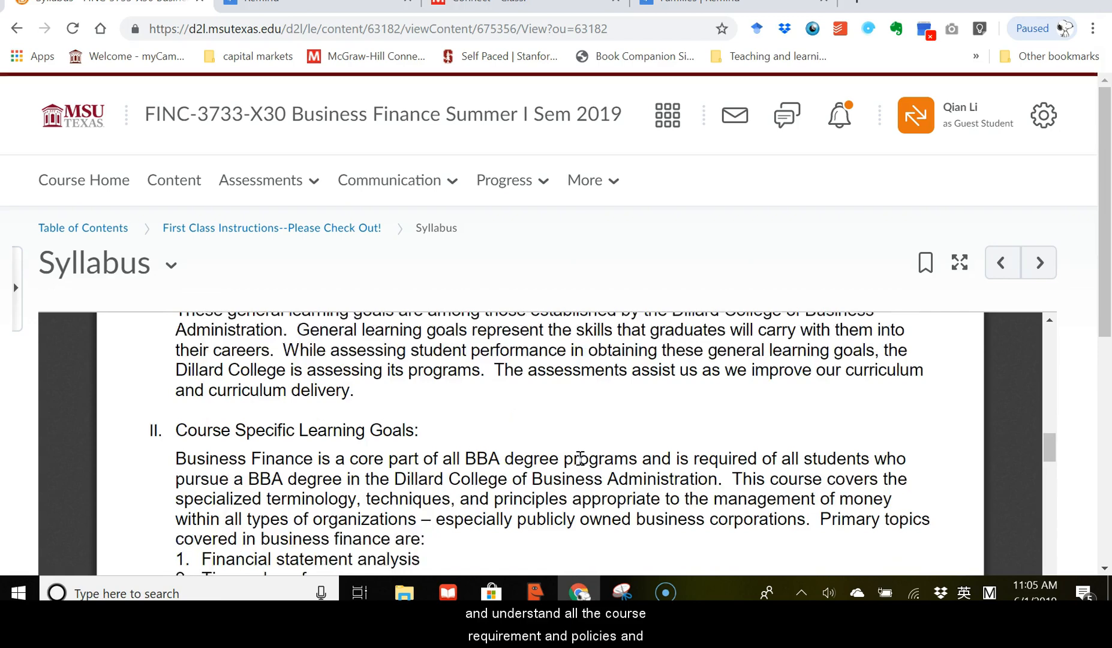
scroll(down, 3)
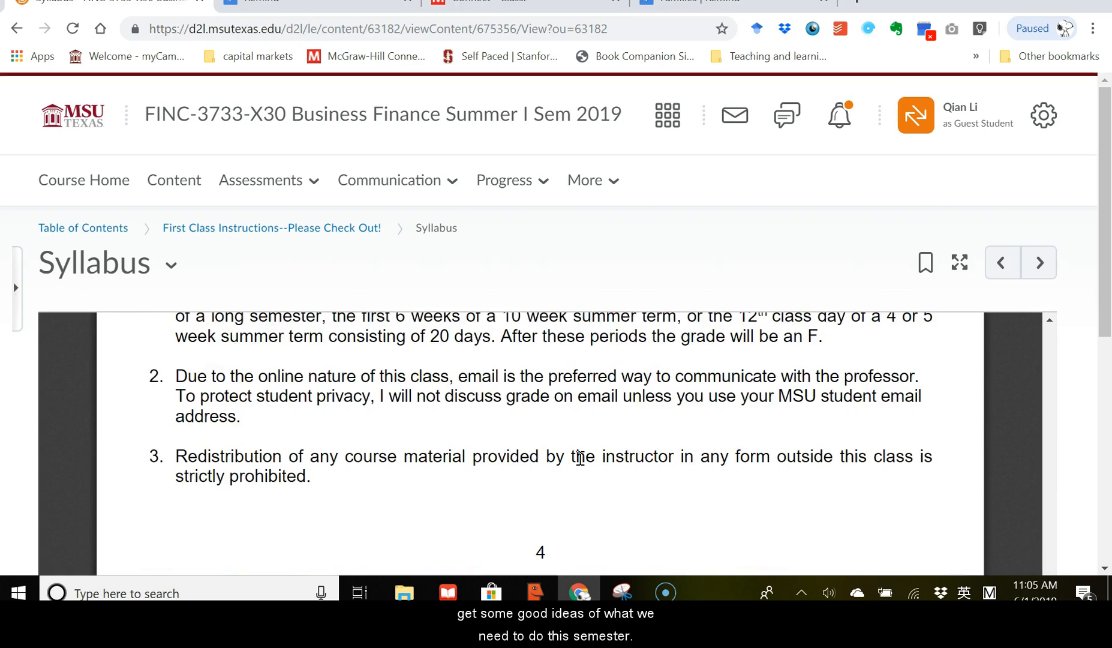
click(83, 180)
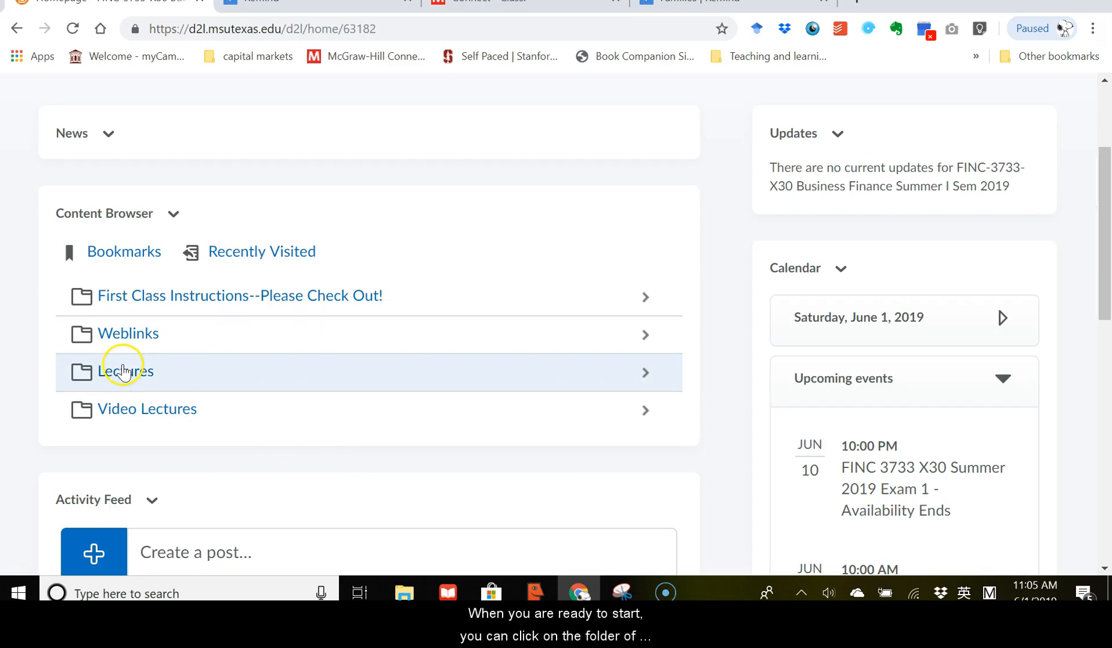
Look through the Lectures folder and return to the top-level course content
click(126, 372)
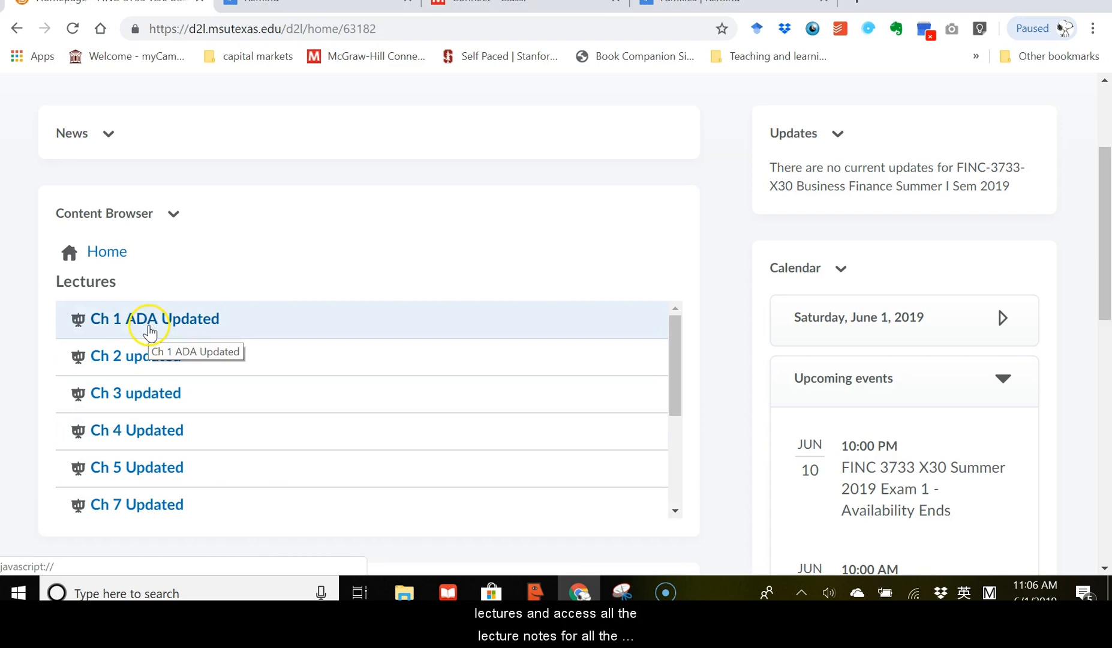
scroll(down, 3)
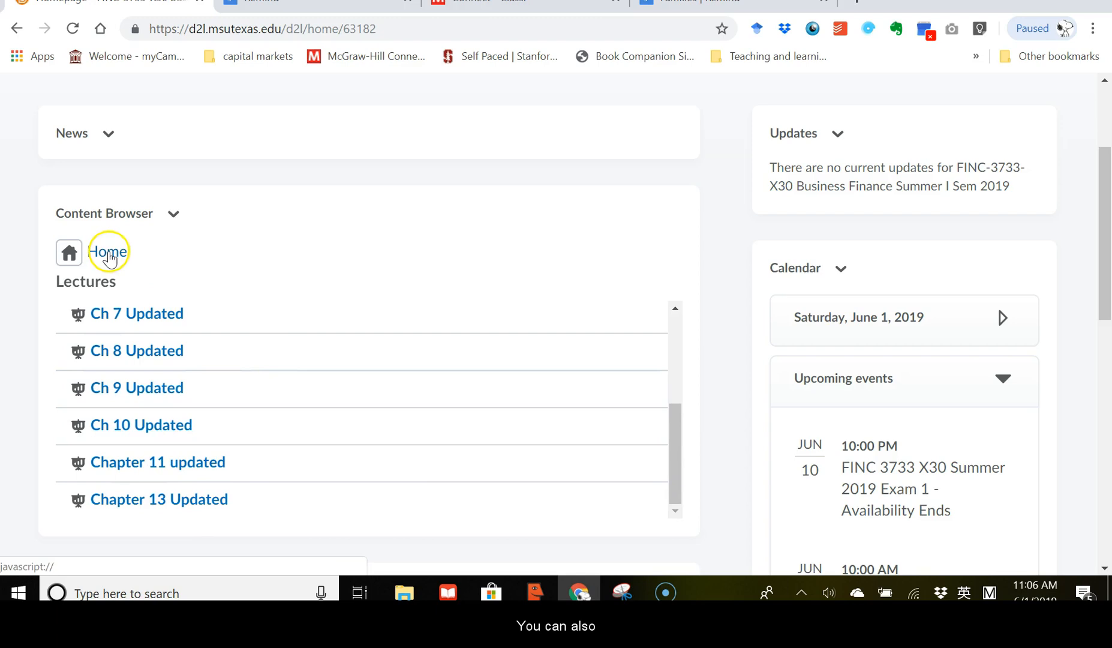
click(108, 252)
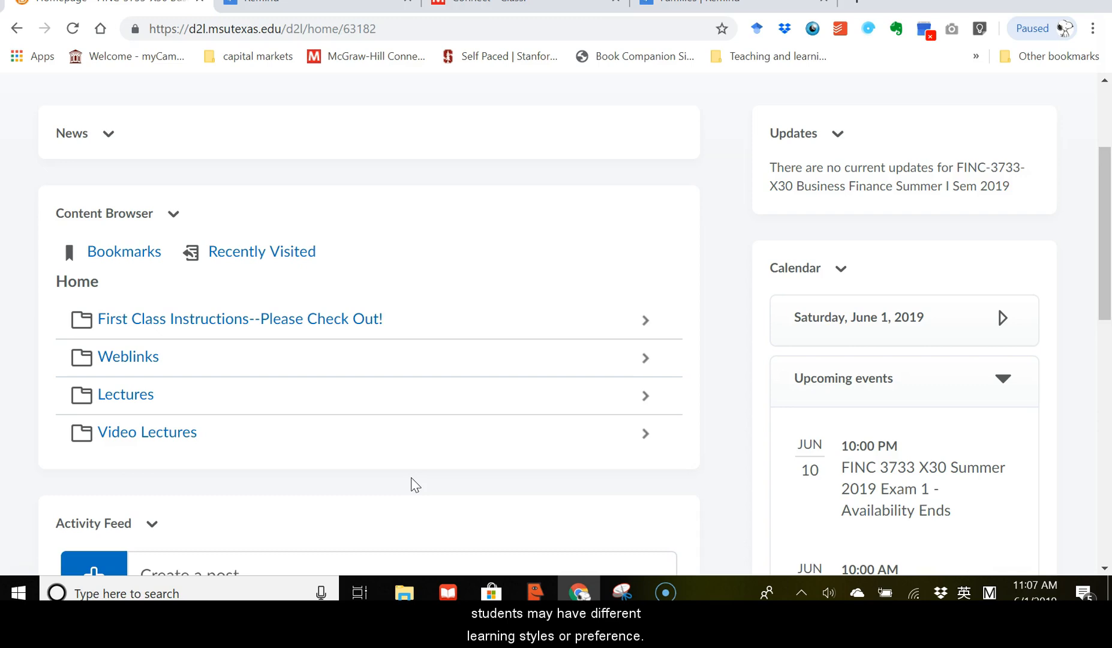
mouse_move(451, 508)
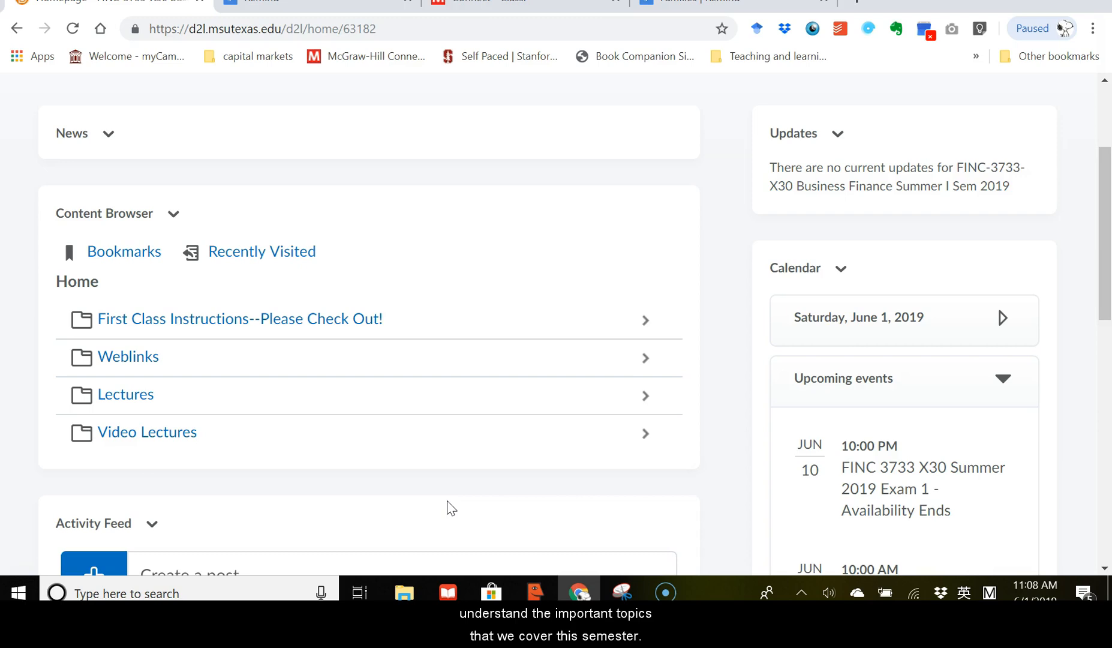
mouse_move(738, 458)
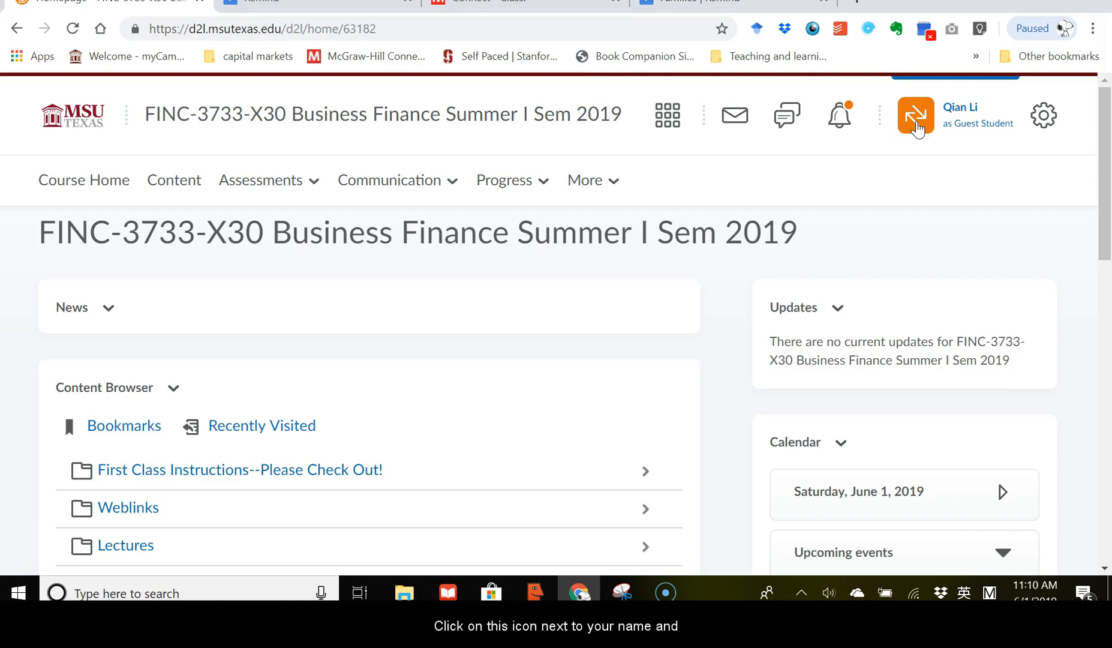
Review the notification settings from the account options
click(914, 115)
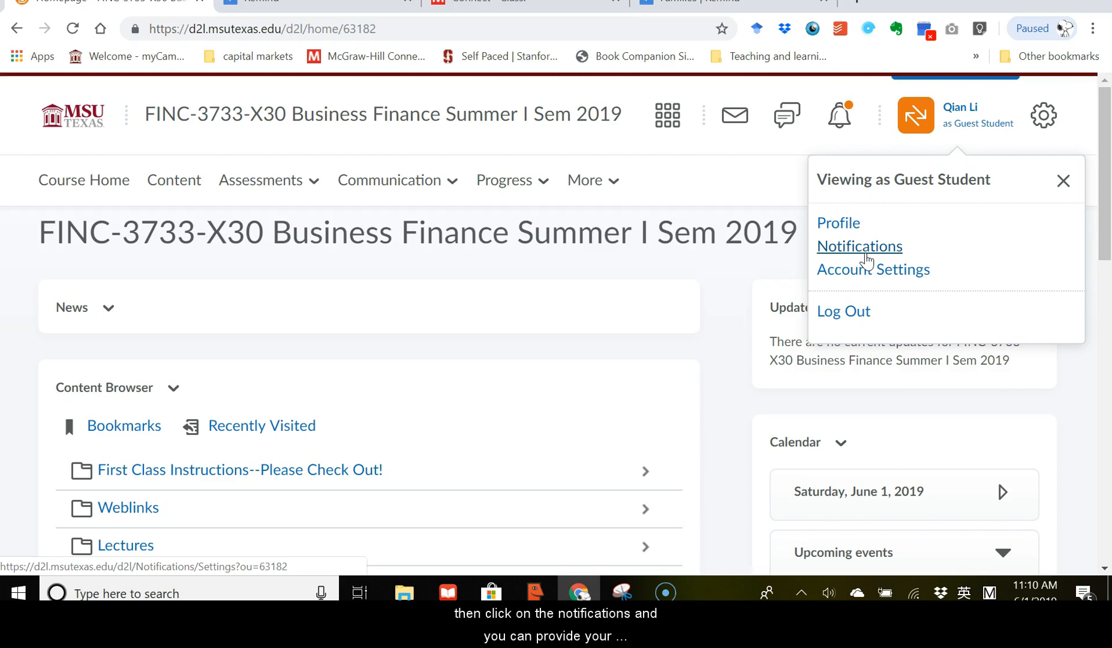
click(859, 246)
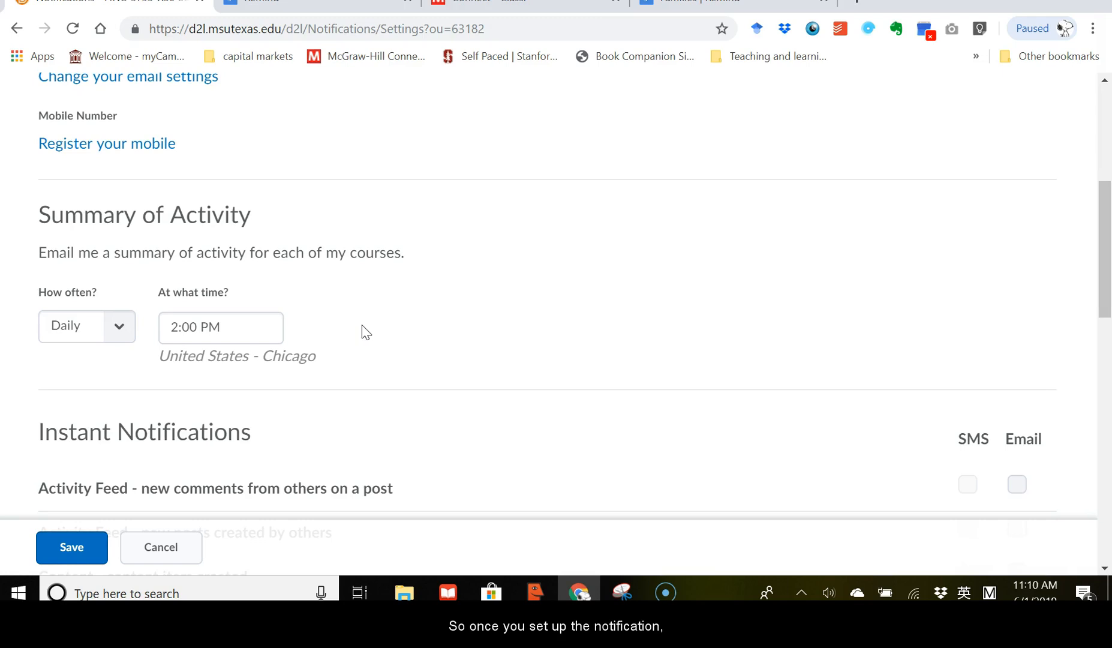
scroll(down, 3)
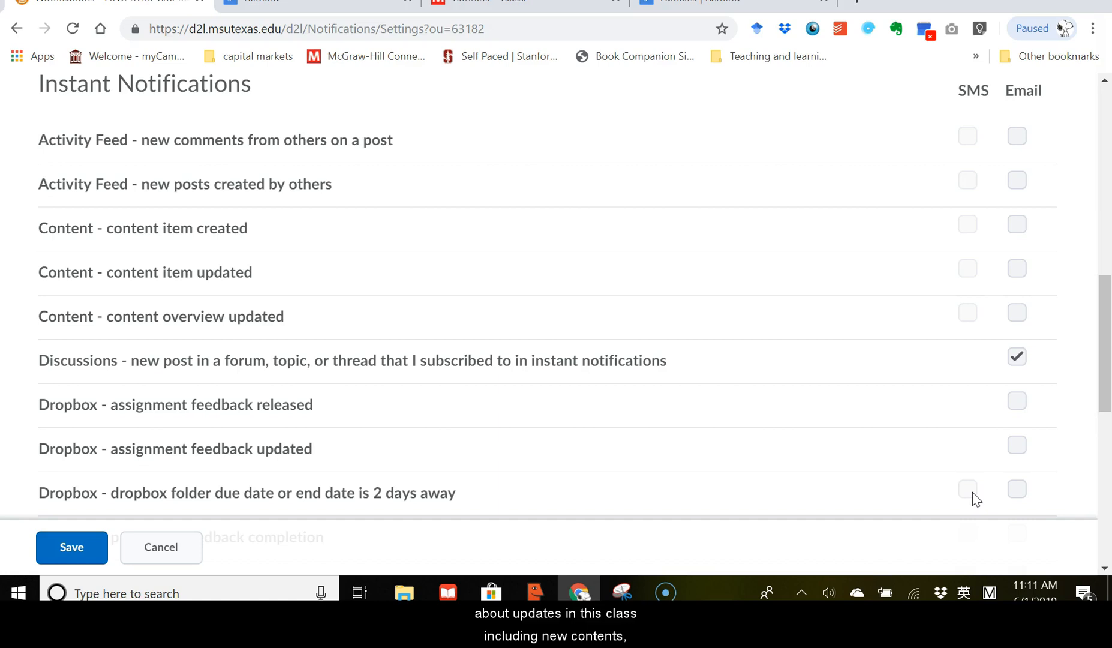
scroll(down, 3)
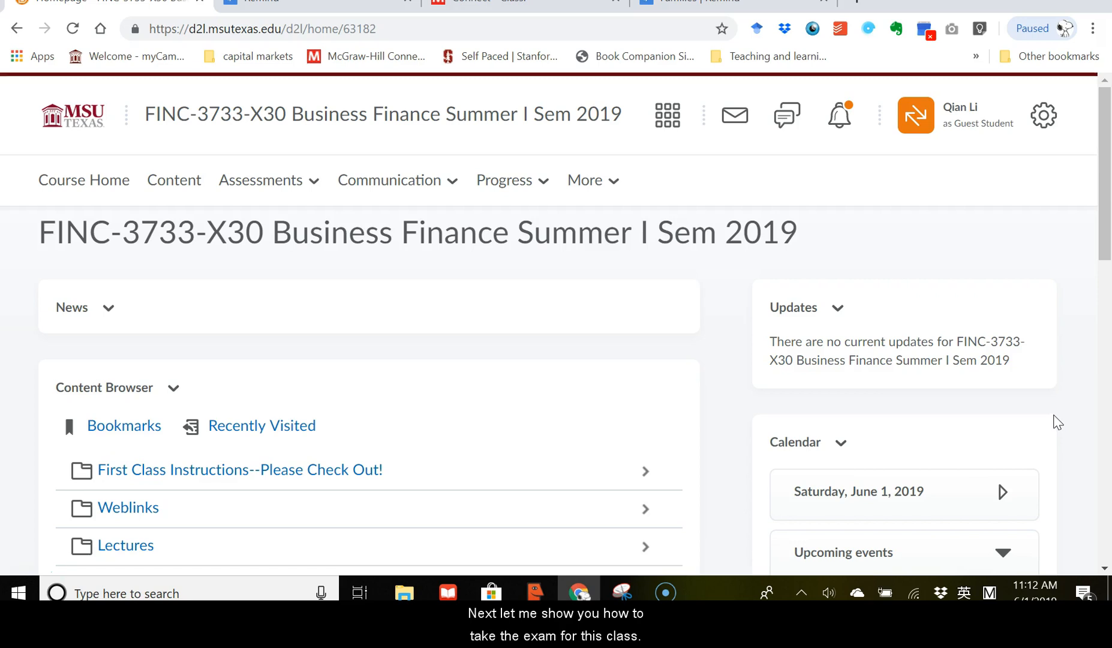
scroll(down, 3)
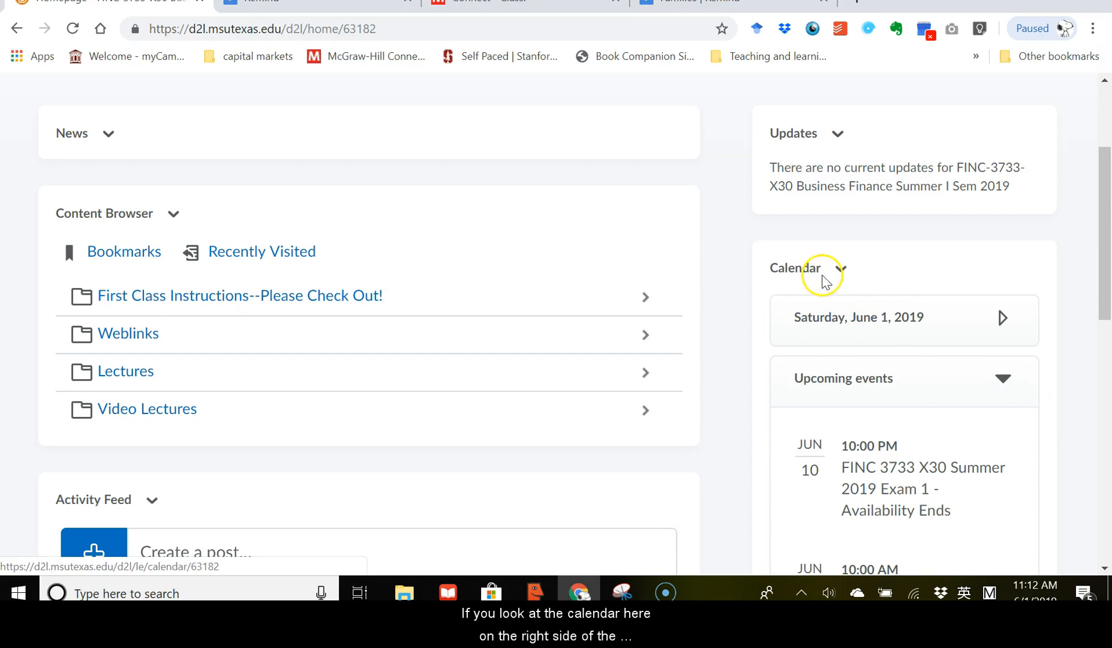
mouse_move(970, 414)
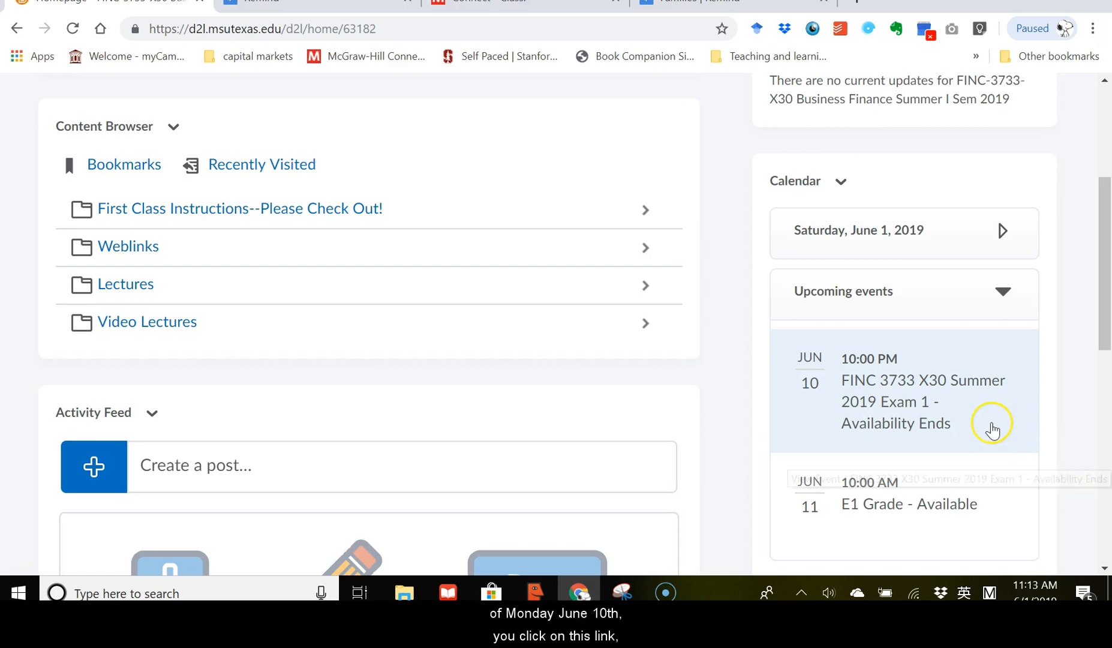
Open the Exam 1 availability event from Upcoming events and go to the Exam 1 quiz
click(922, 402)
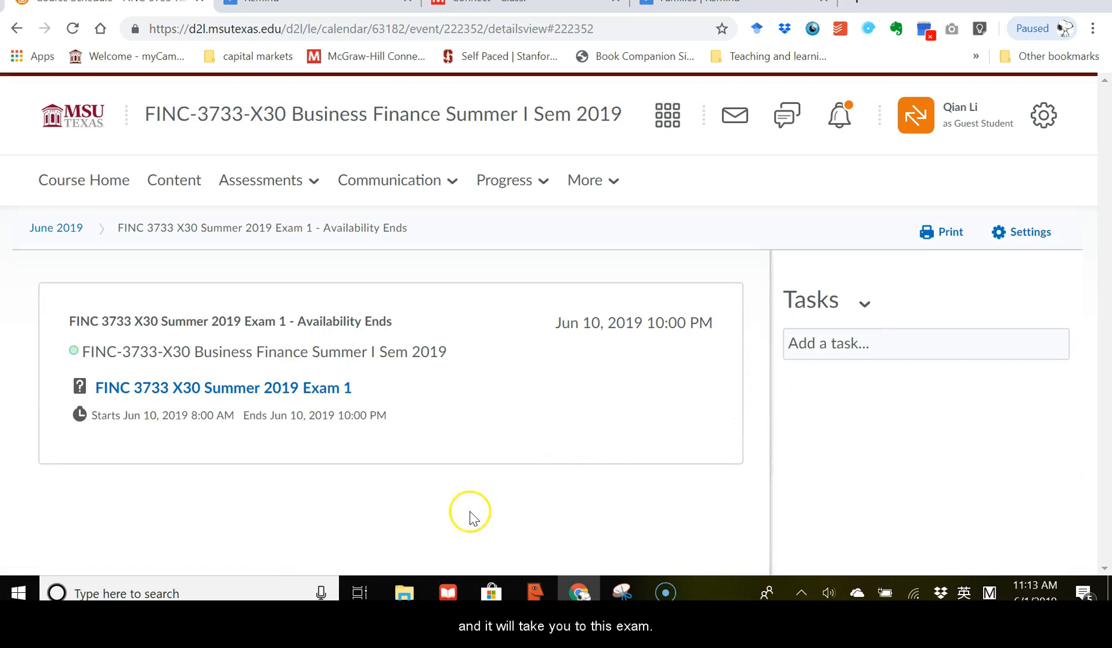
click(222, 387)
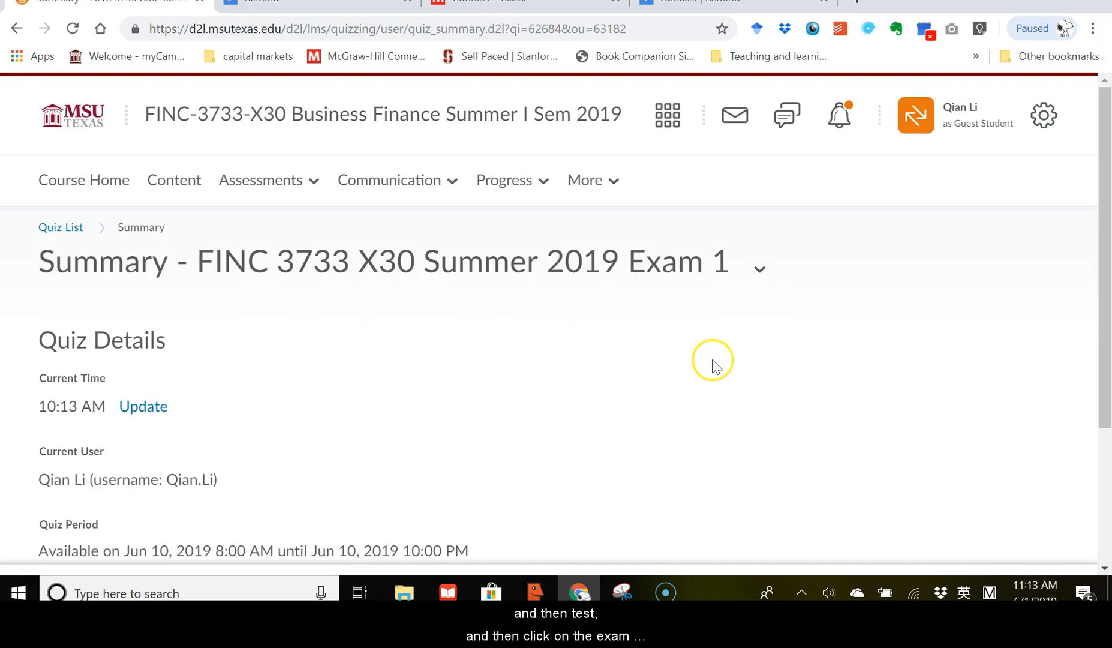
Scroll through Exam 1's quiz details showing the June 10 window and two-hour allowance
scroll(down, 3)
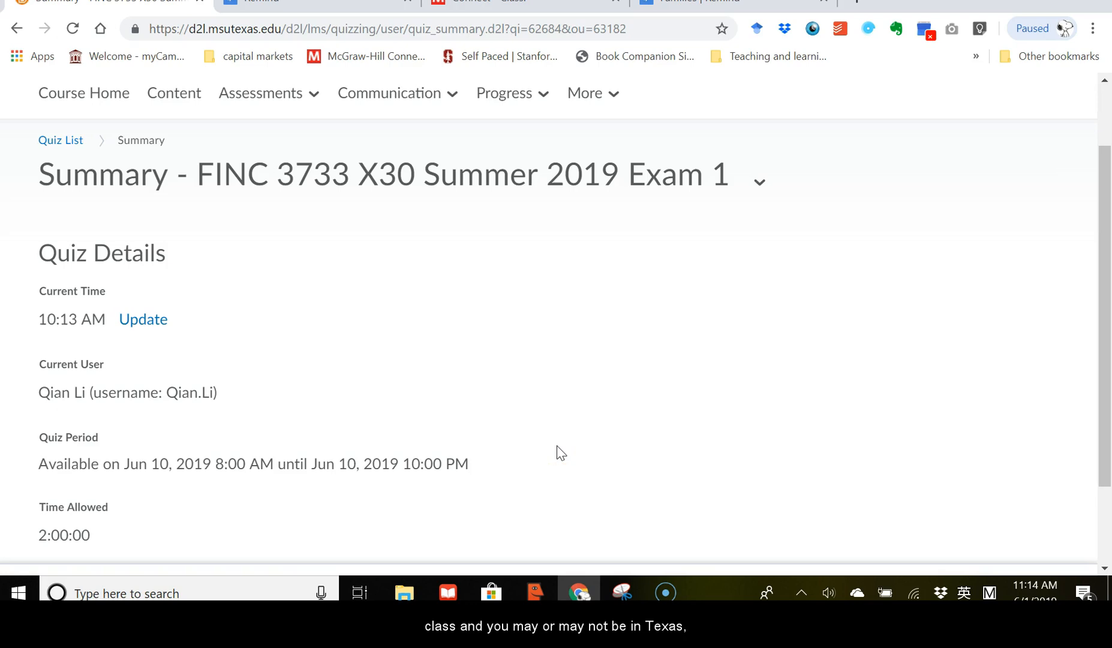
mouse_move(481, 482)
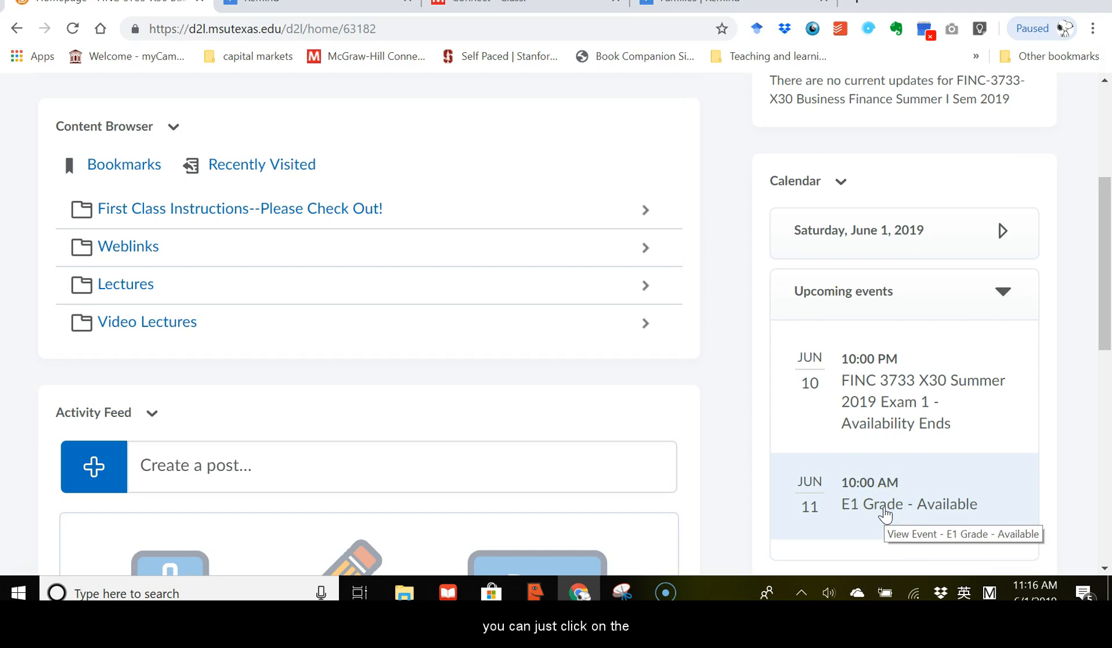
click(908, 504)
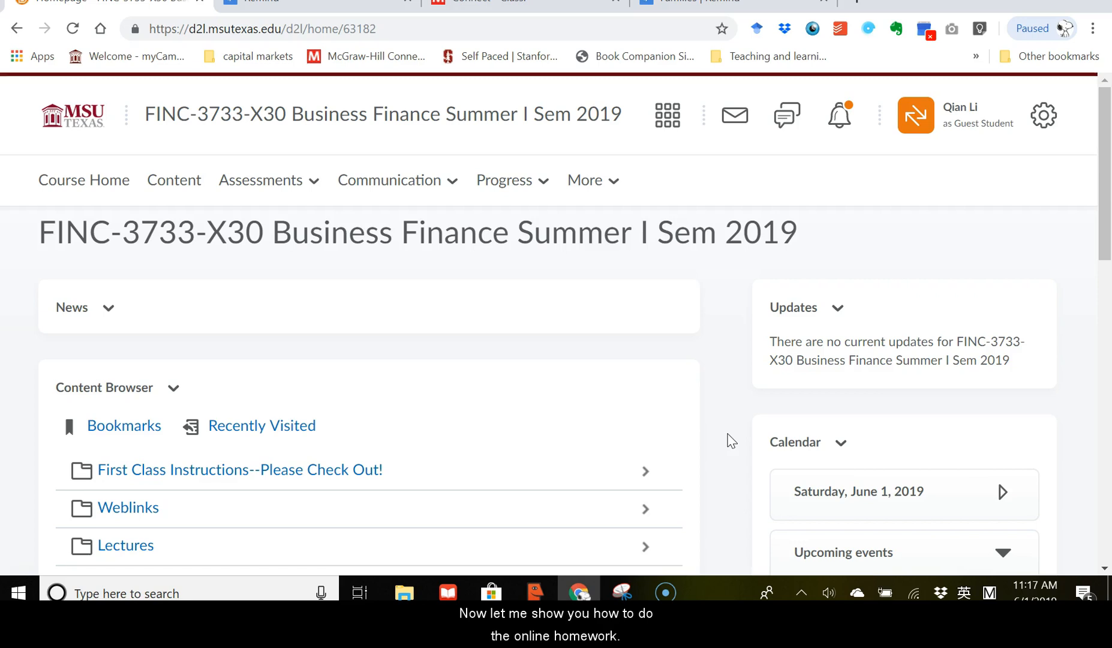
scroll(down, 3)
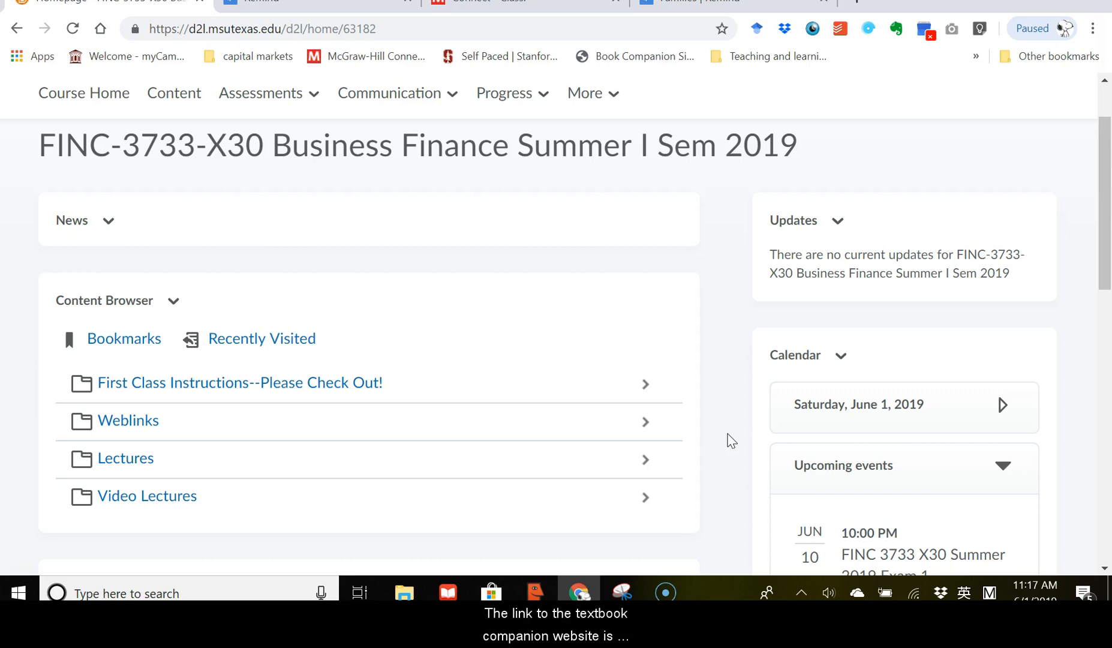
Follow the First Class Instructions folder's Textbook Companion Site link to McGraw Hill Connect
click(240, 383)
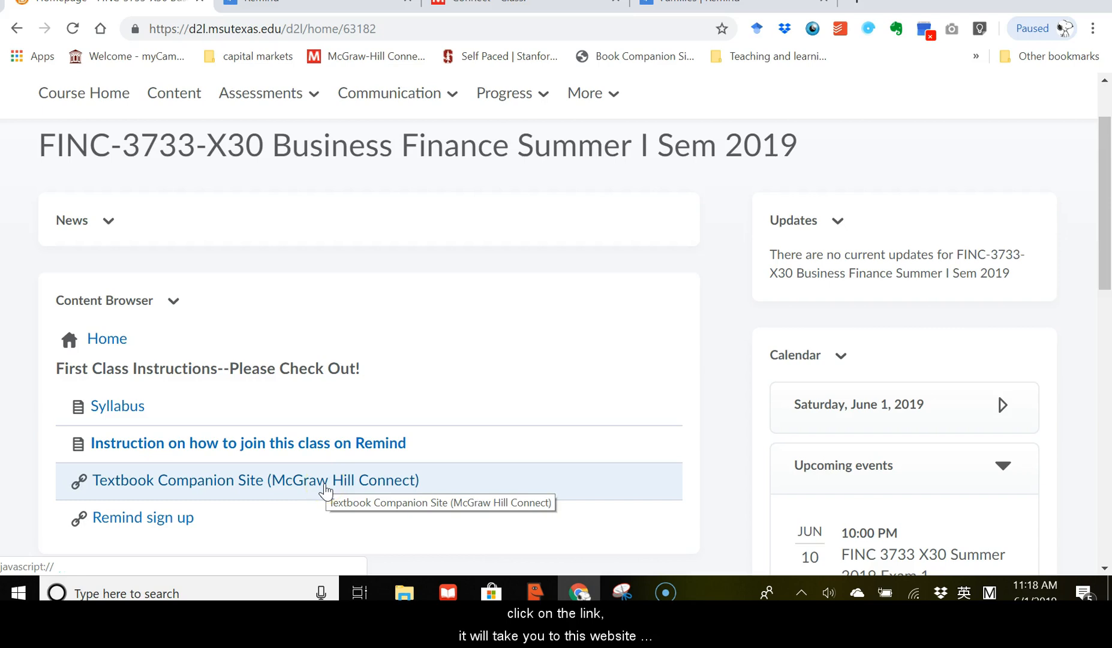
click(254, 480)
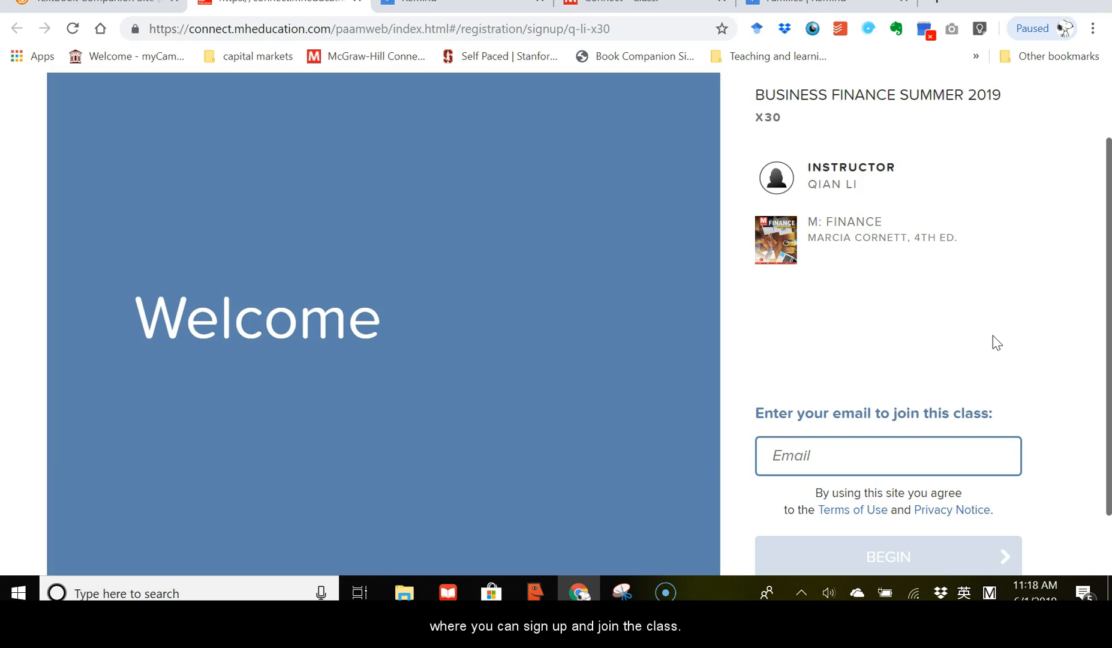
scroll(down, 3)
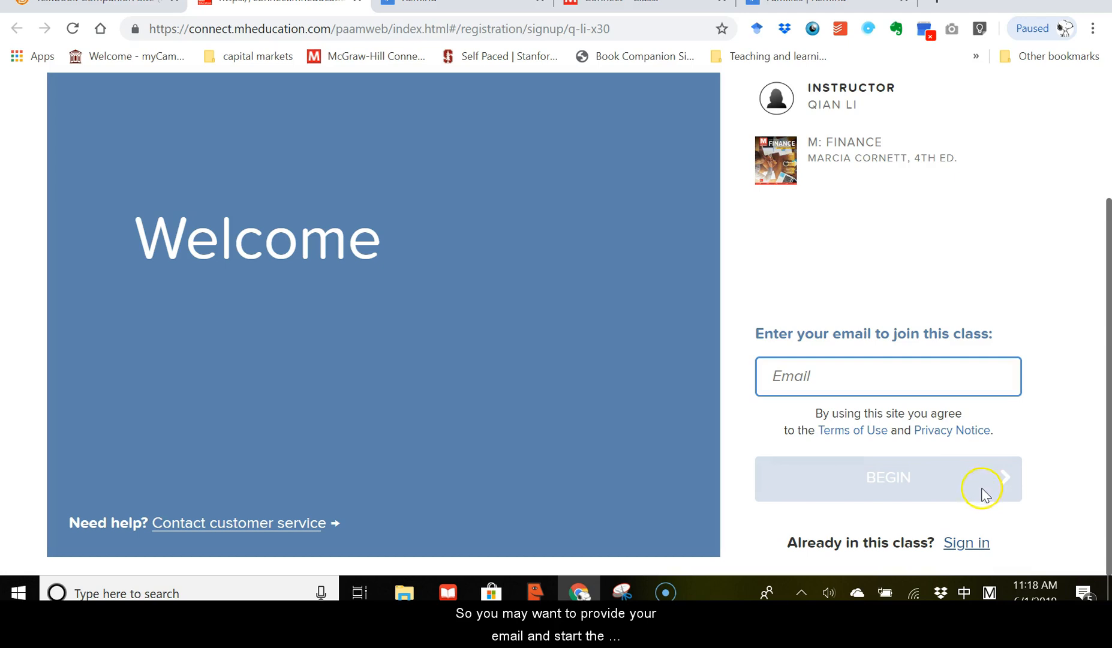
mouse_move(1060, 445)
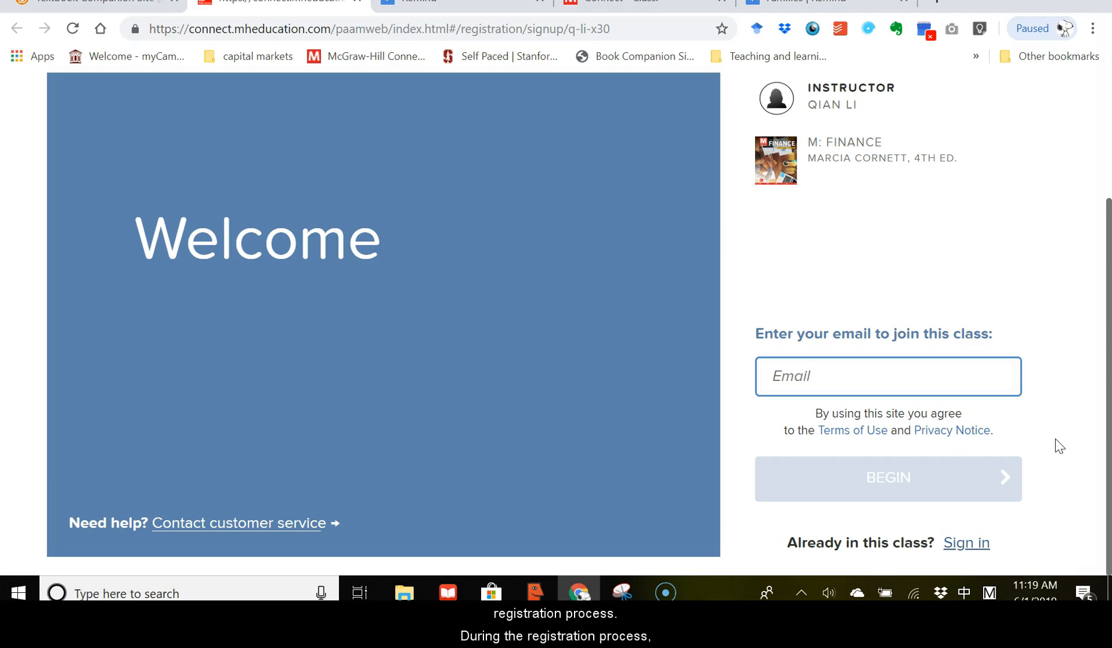
mouse_move(1055, 446)
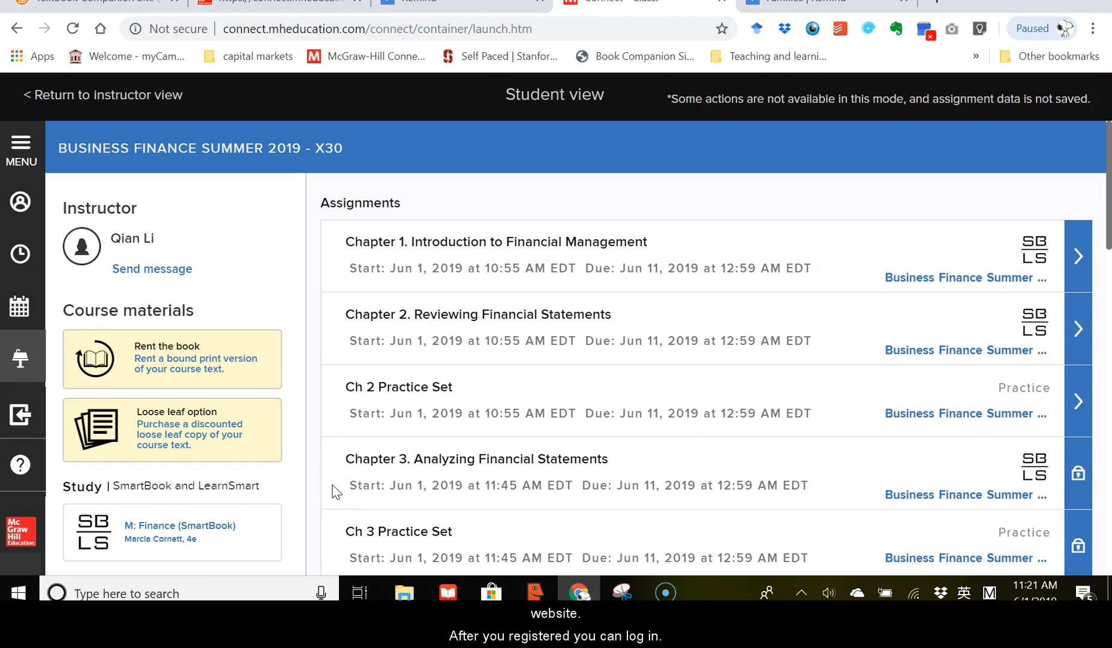
mouse_move(926, 466)
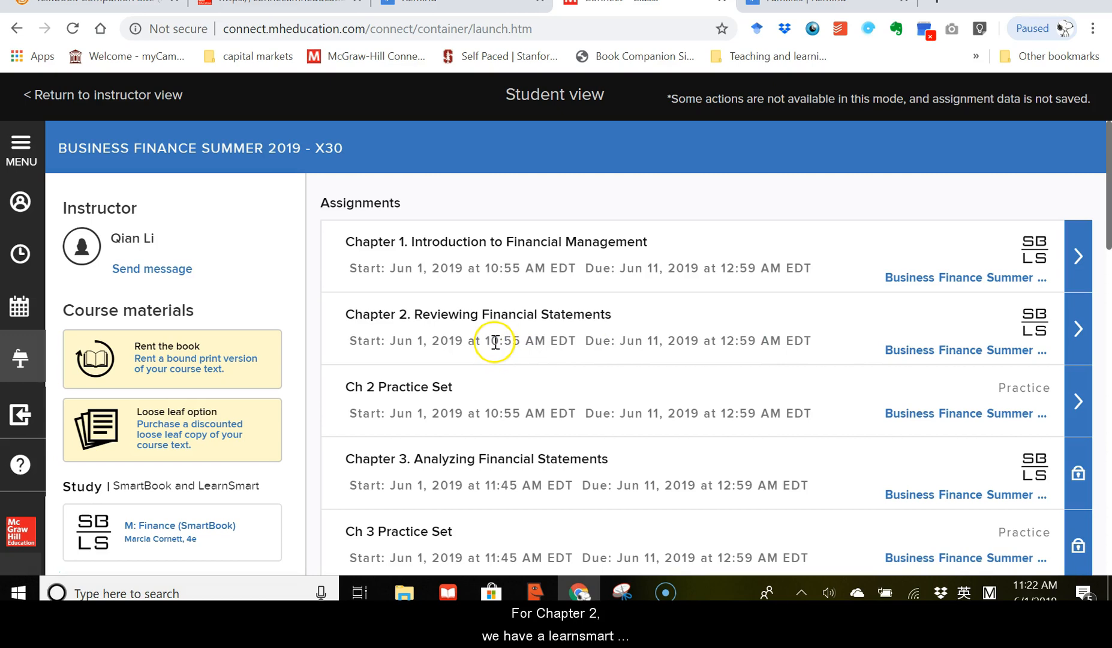
mouse_move(669, 412)
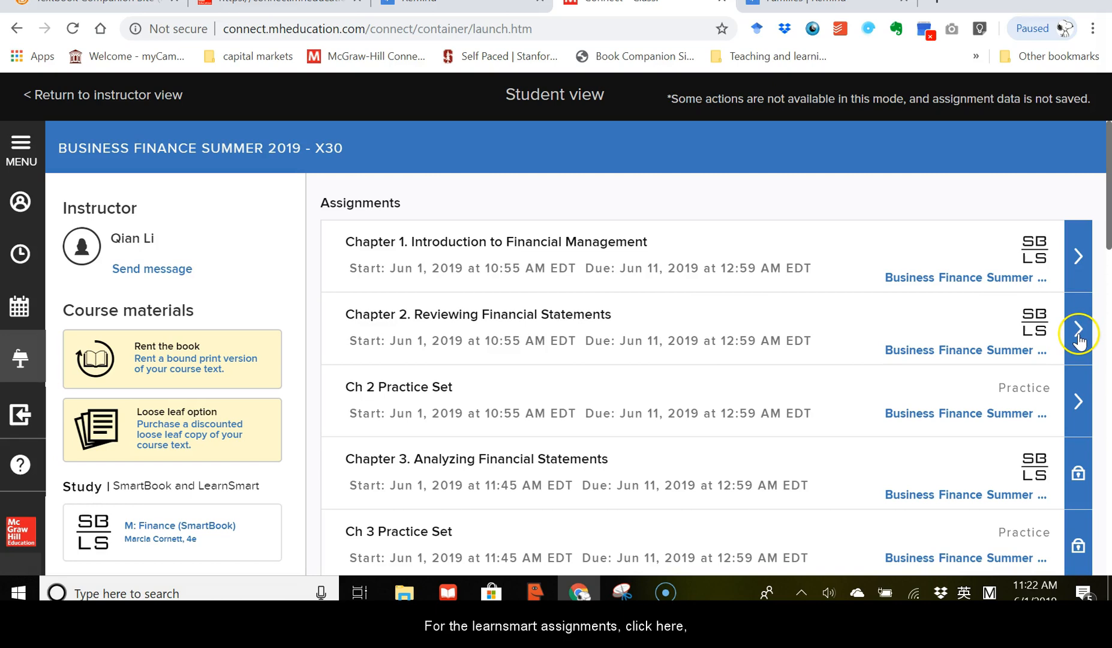
Open the Chapter 2 Reviewing Financial Statements LearnSmart assignment
click(1078, 333)
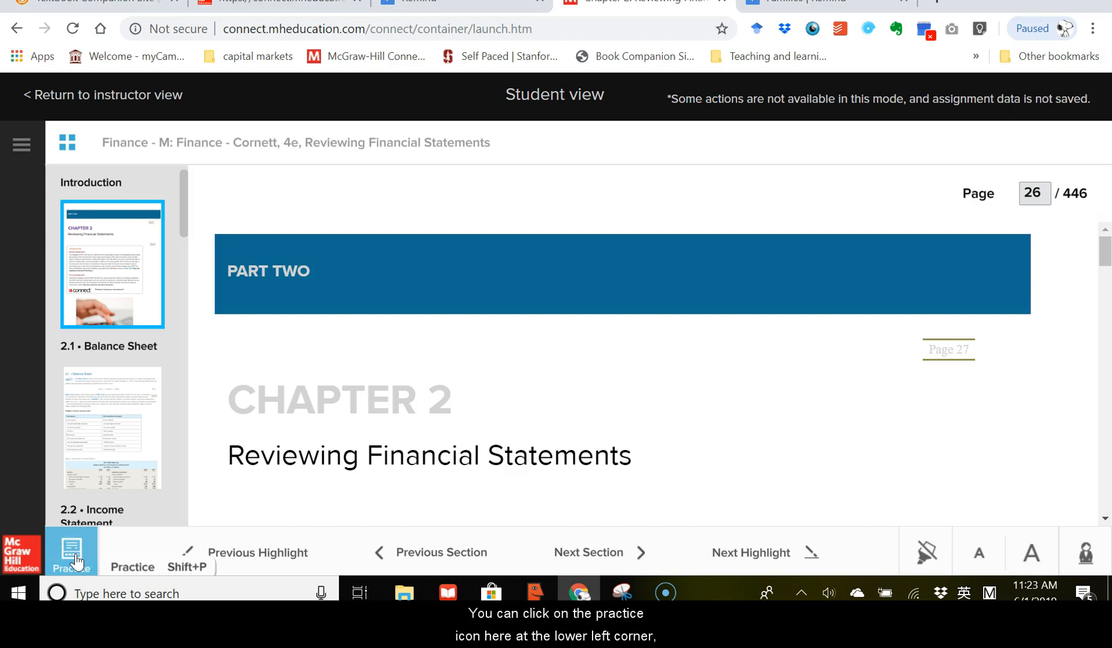
Switch the Chapter 2 SmartBook from reading to the 60 practice questions
click(71, 552)
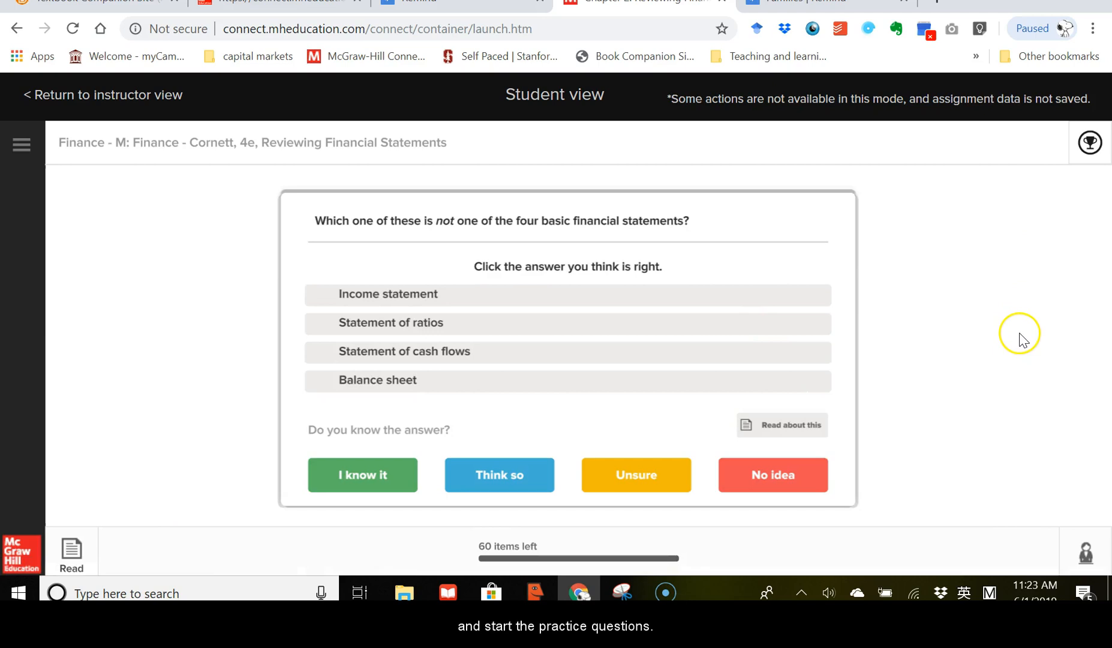
mouse_move(507, 558)
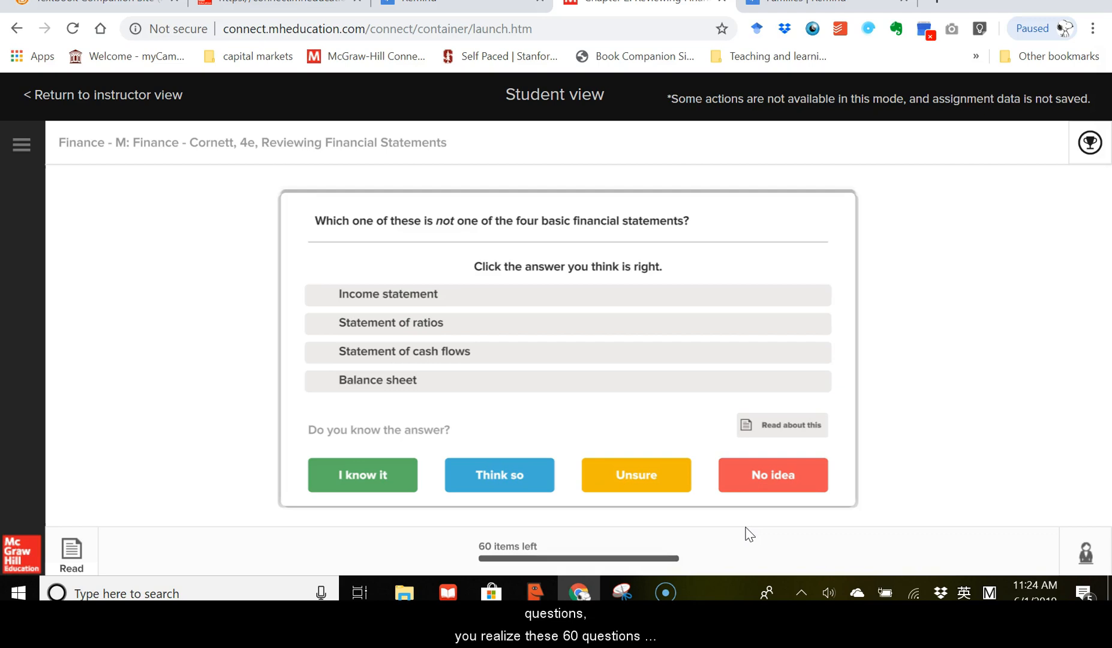
mouse_move(969, 361)
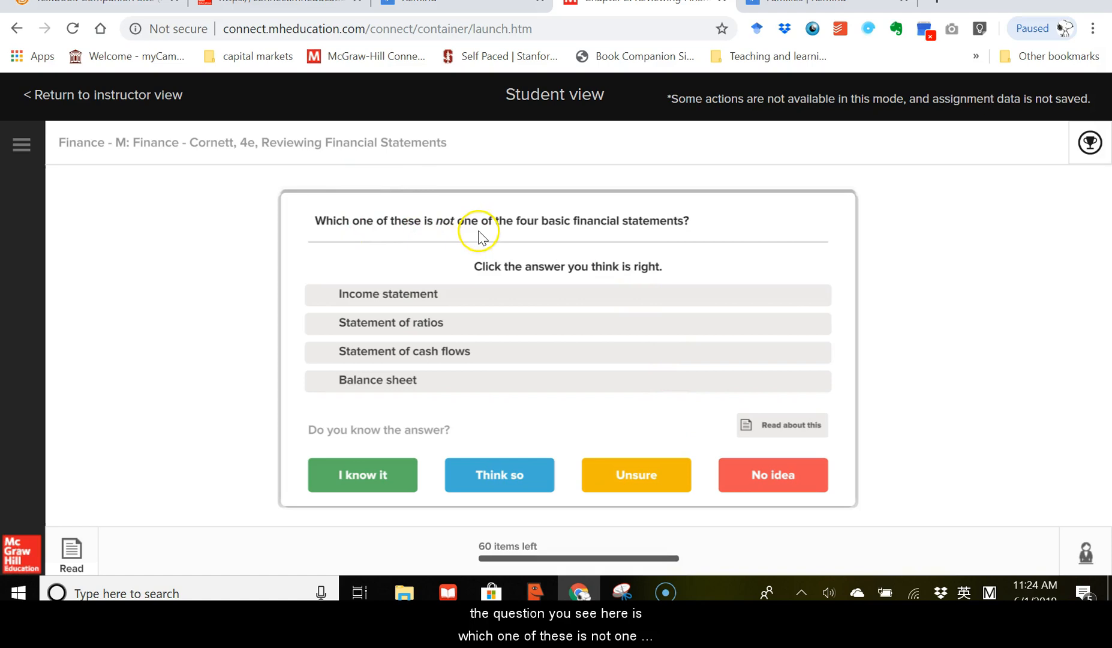
mouse_move(651, 354)
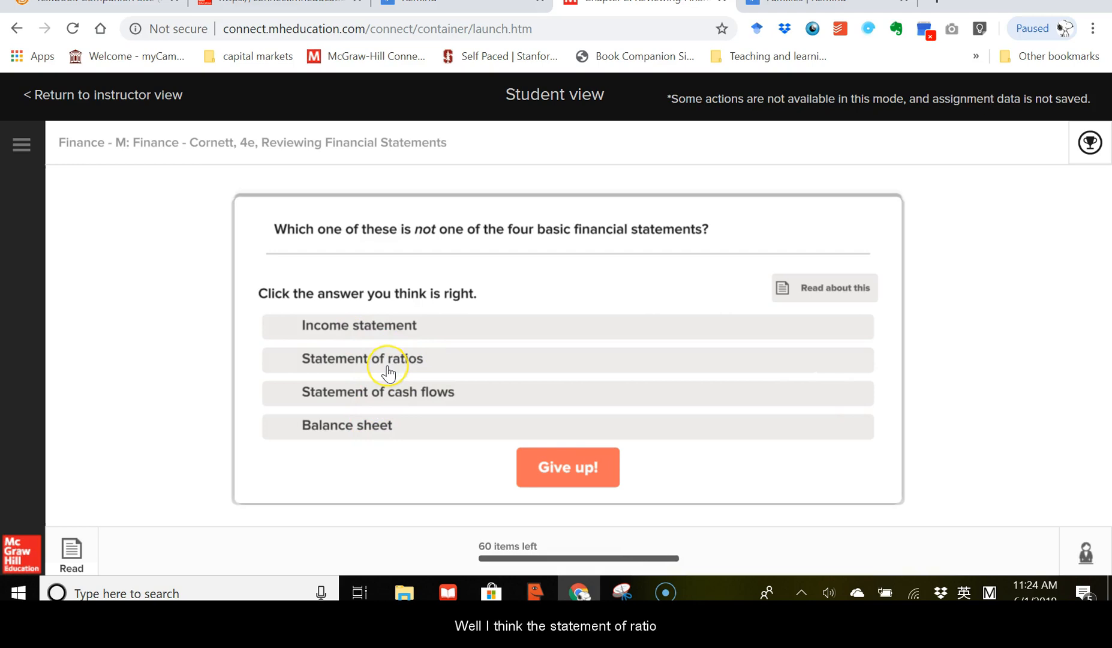
Answer Statement of ratios, confirm it's correct, and continue to the net working capital question
click(361, 358)
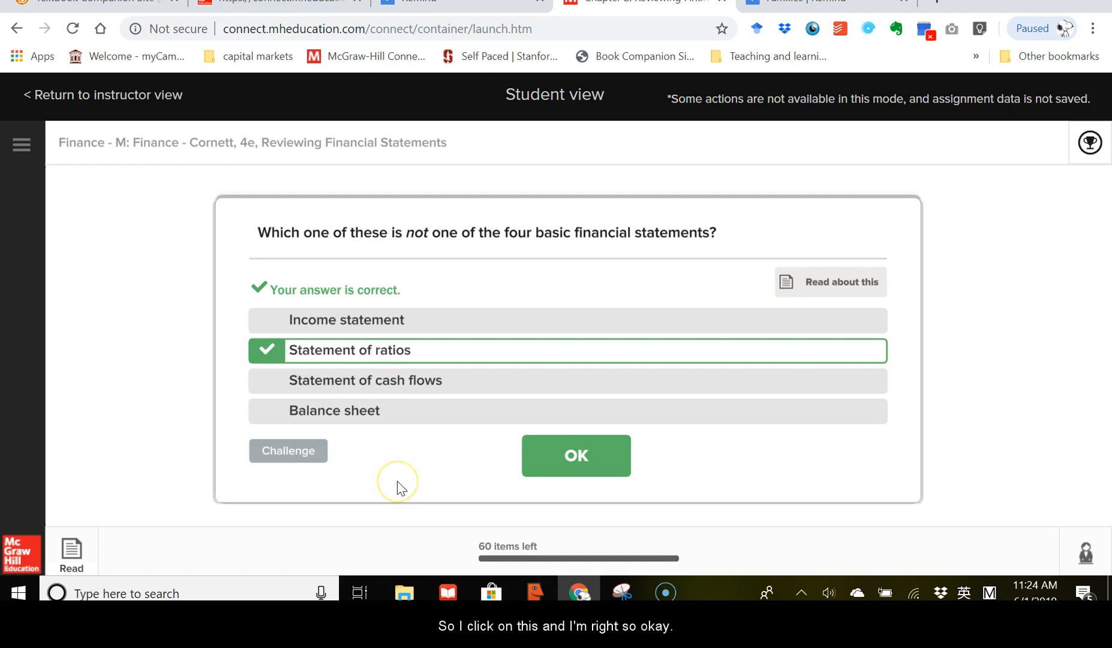
click(575, 455)
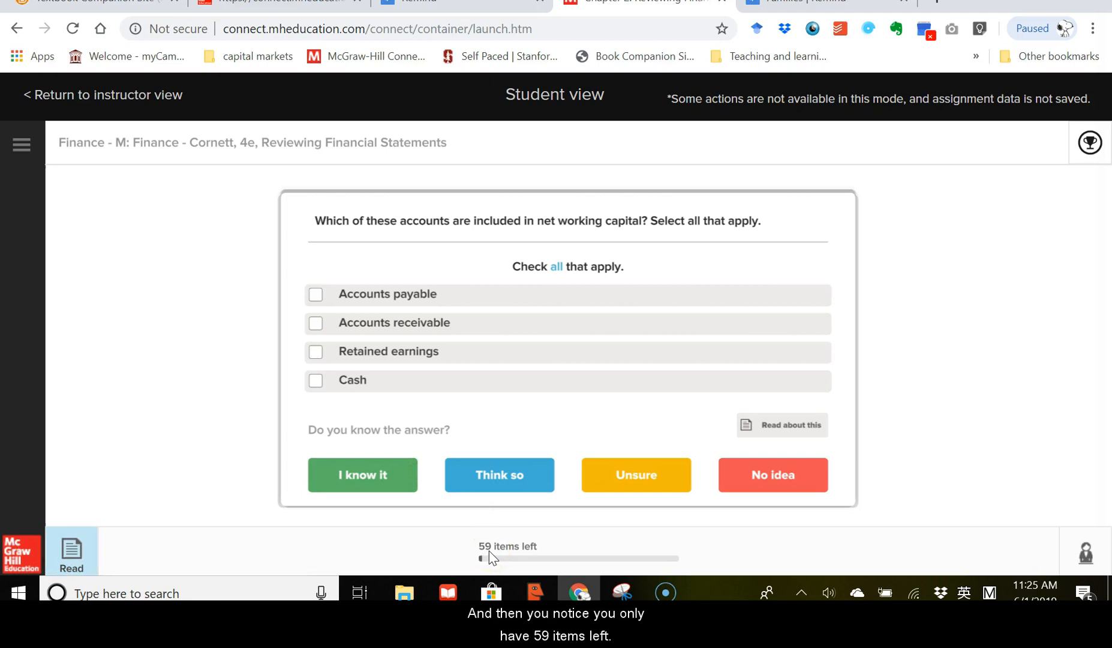
mouse_move(440, 237)
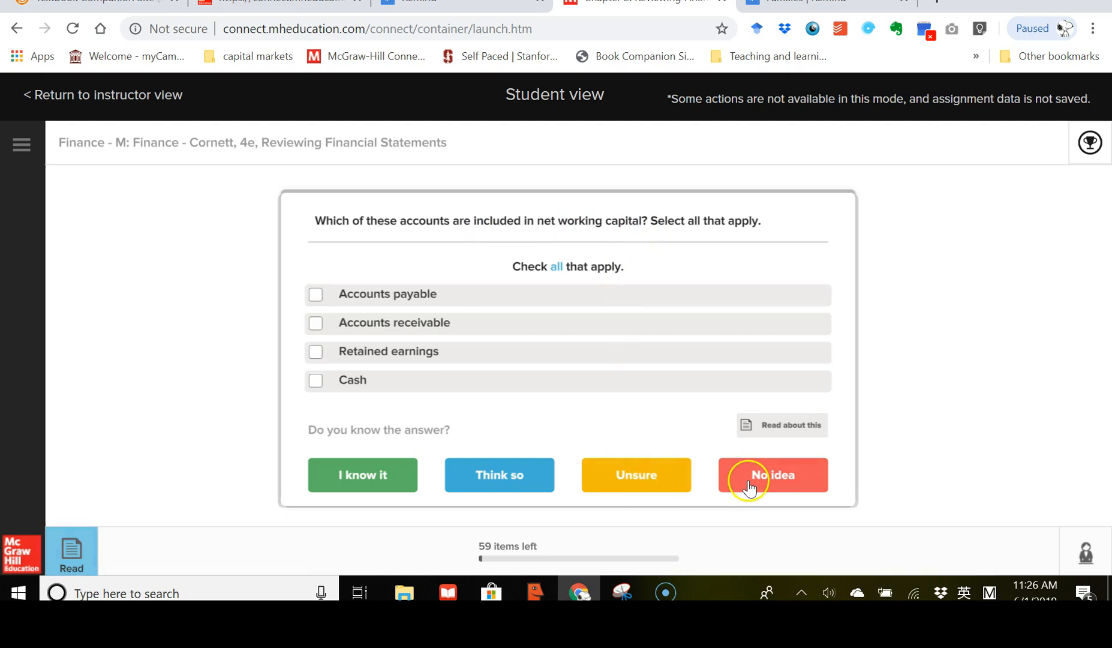
Choose No idea, give up to reveal the net working capital answers, and continue to the liquidity question
click(771, 474)
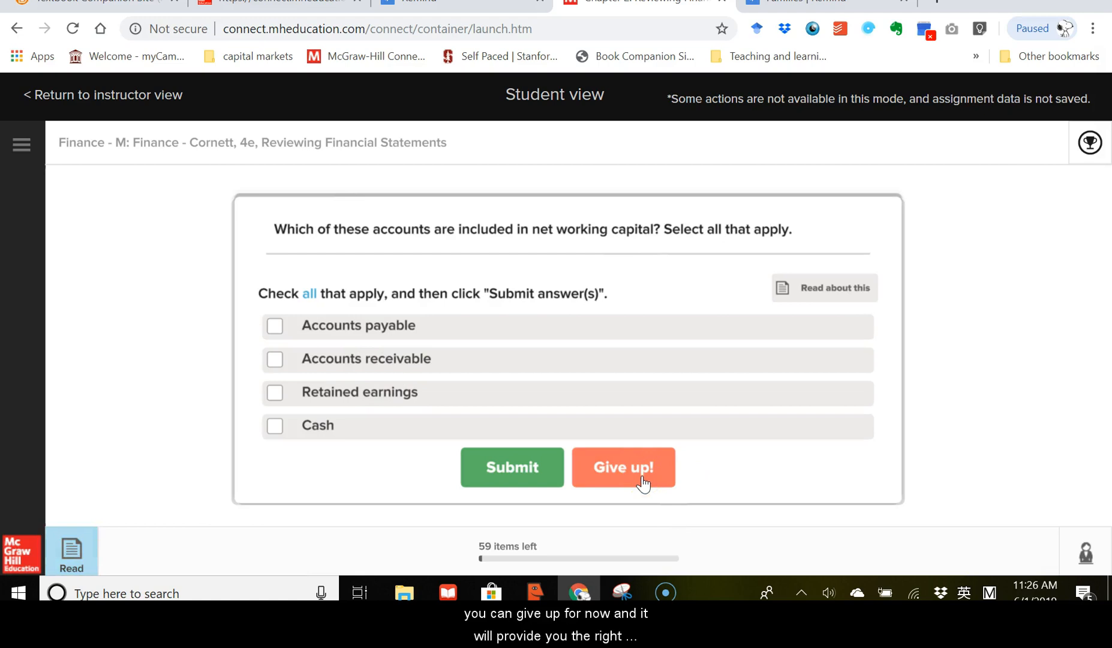
click(623, 467)
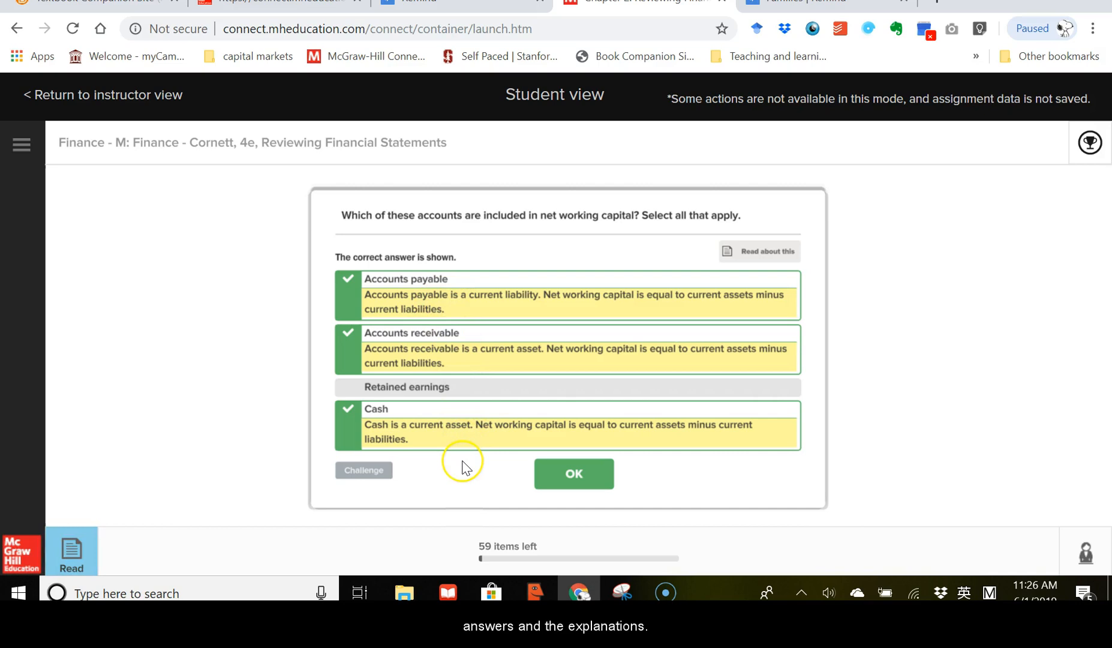
click(573, 473)
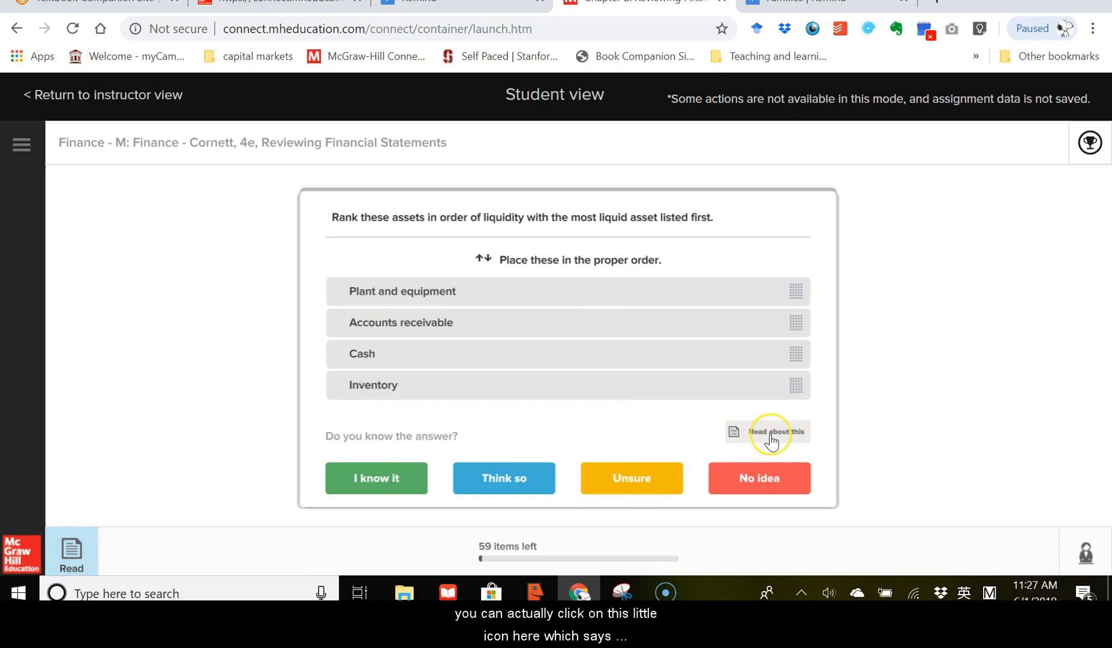
Read the related textbook passage on asset liquidity, then return to the practice questions
click(768, 431)
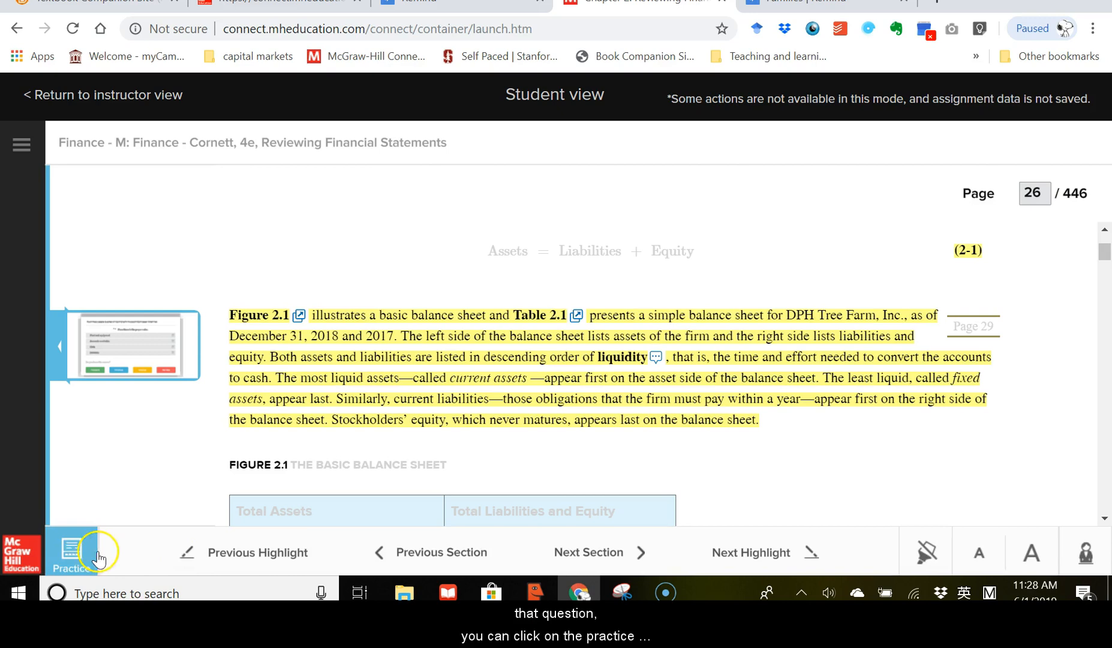
click(71, 552)
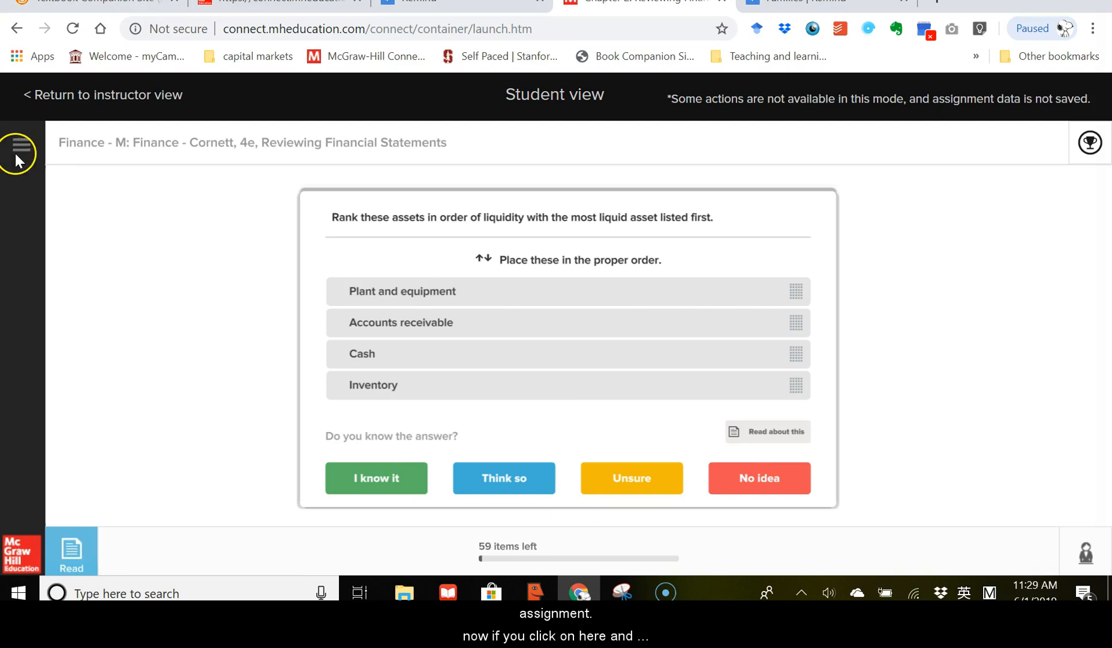
Open the Current Learning Status report from the SmartBook navigation panel's Reports
click(21, 145)
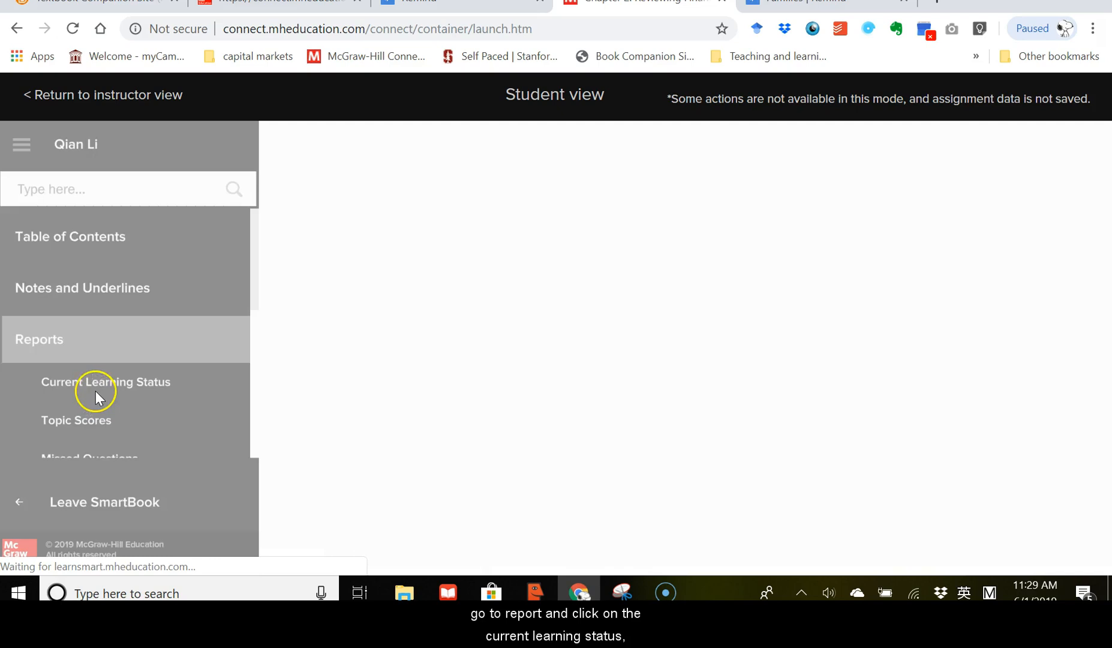
click(105, 382)
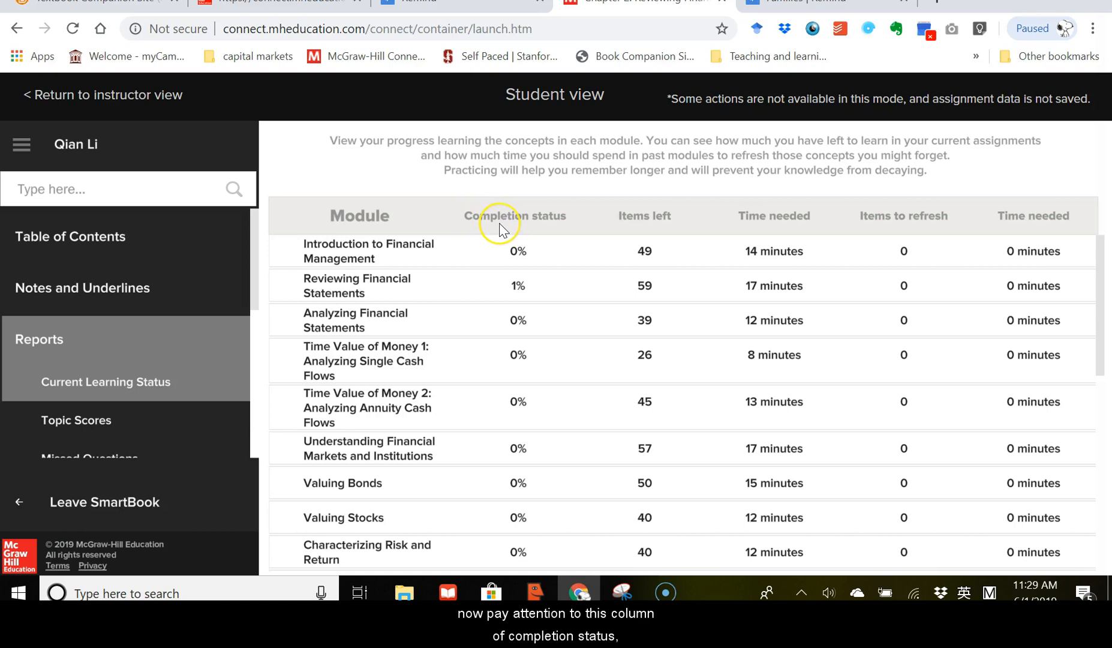
mouse_move(530, 301)
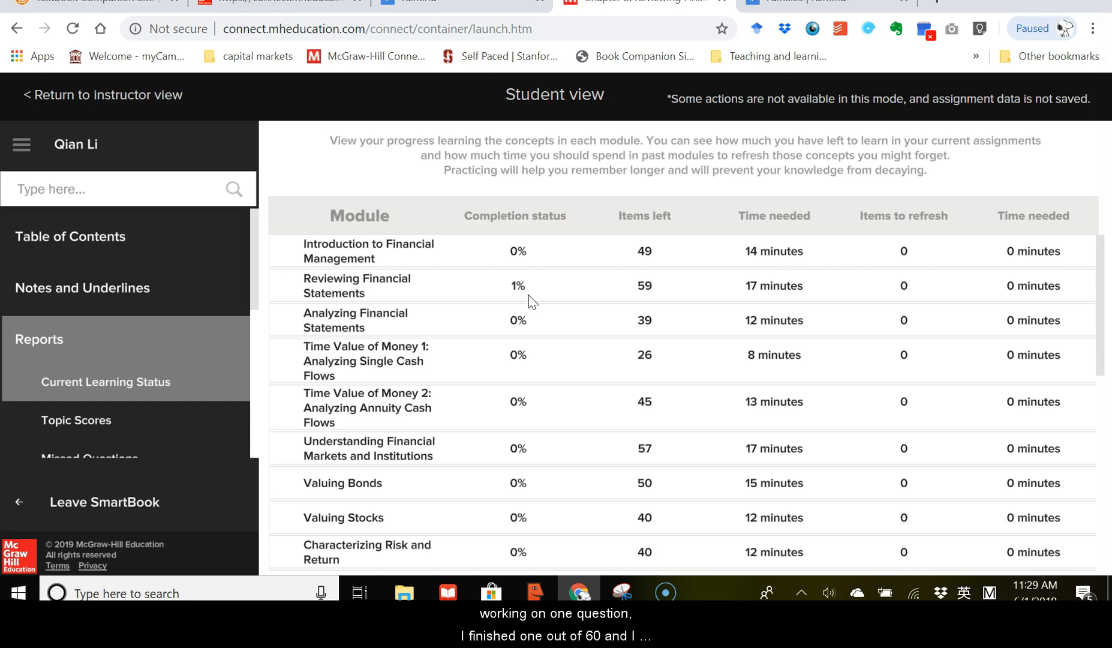
mouse_move(657, 295)
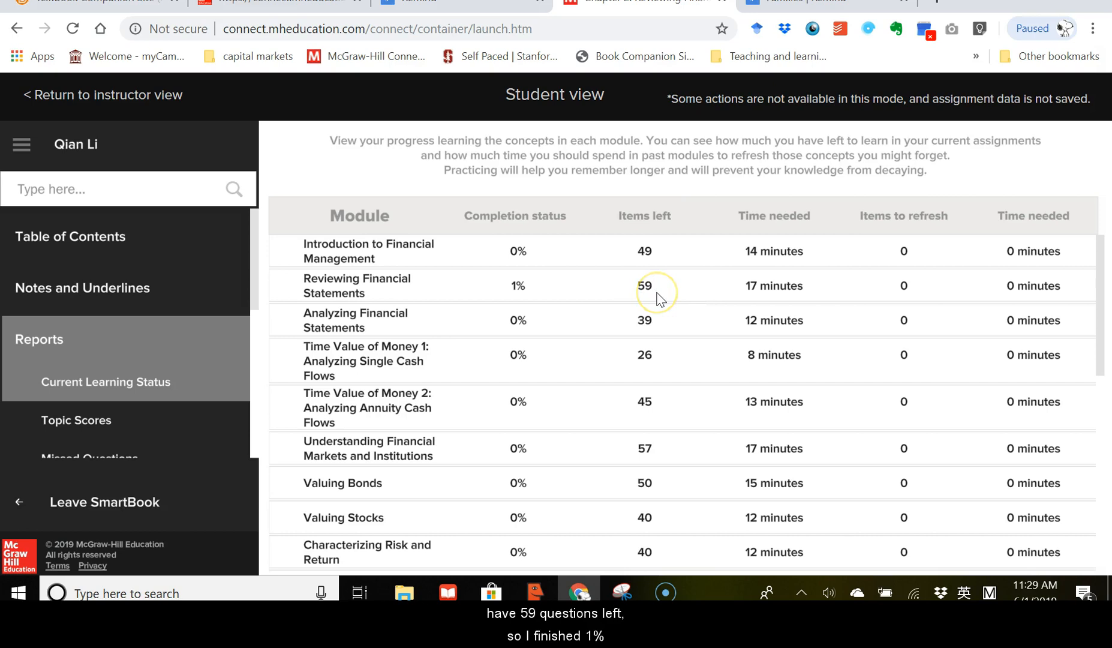
mouse_move(521, 302)
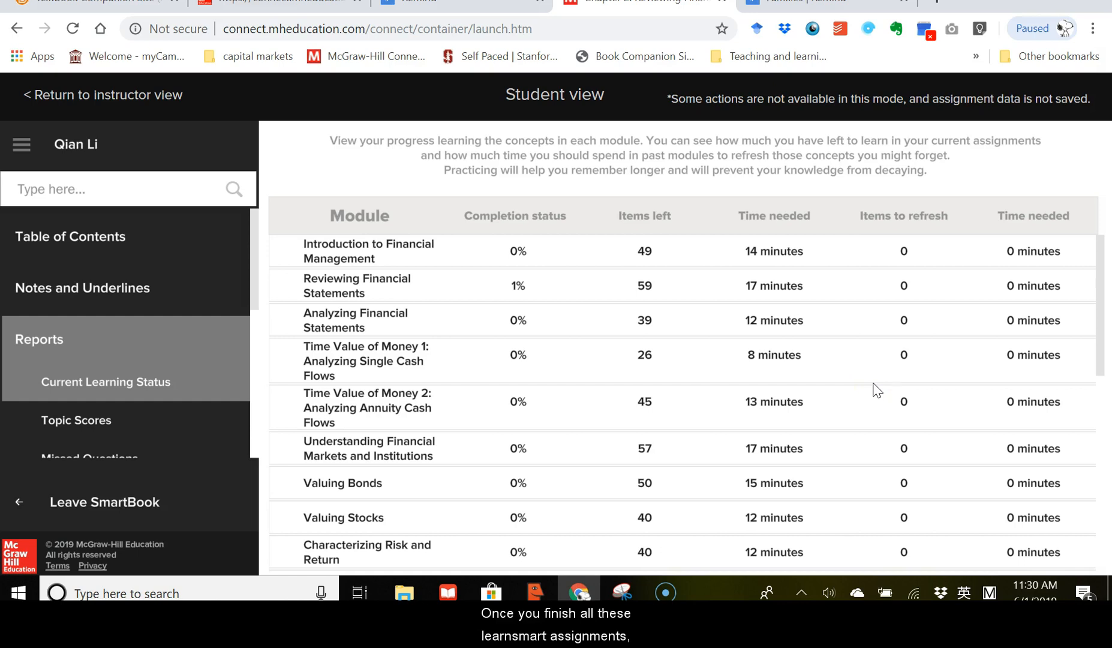
mouse_move(700, 365)
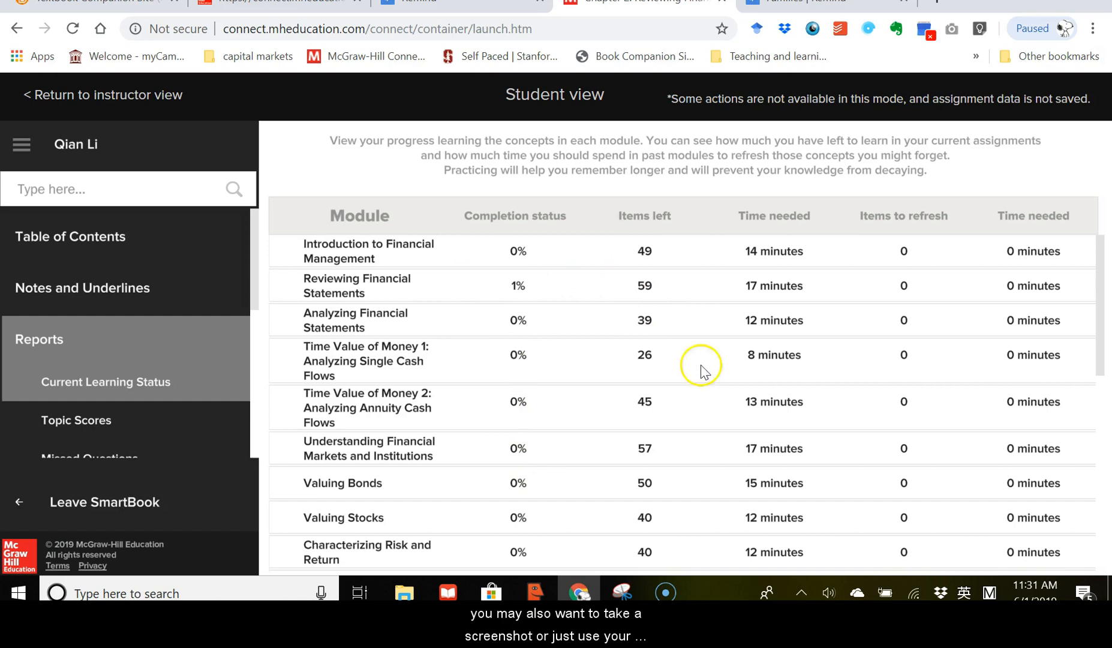
mouse_move(503, 248)
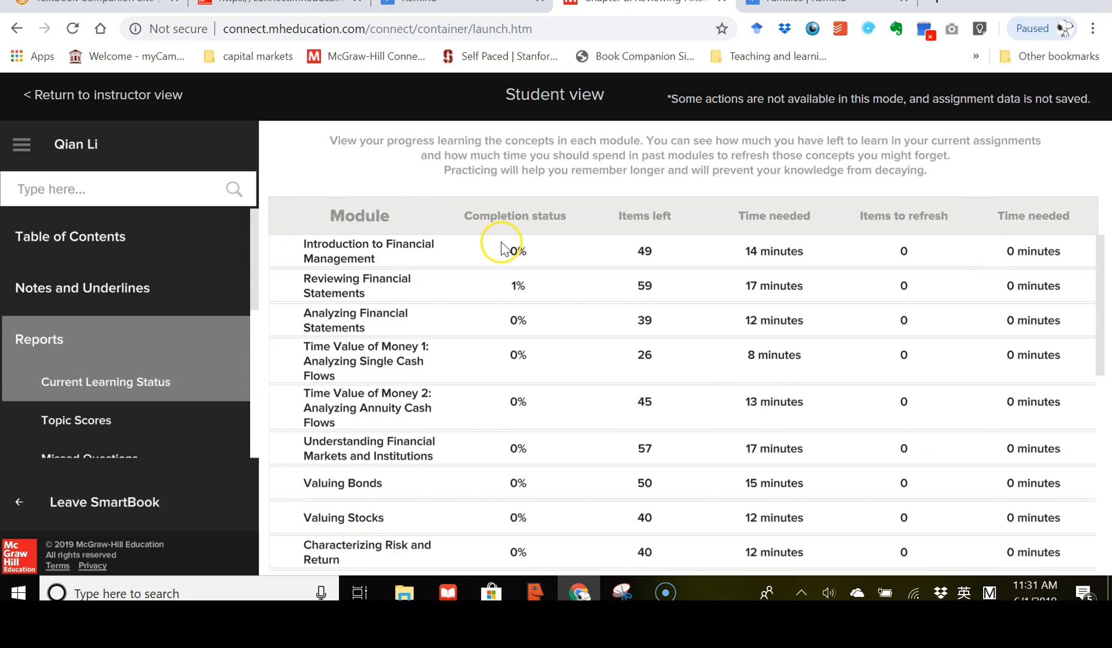
mouse_move(548, 488)
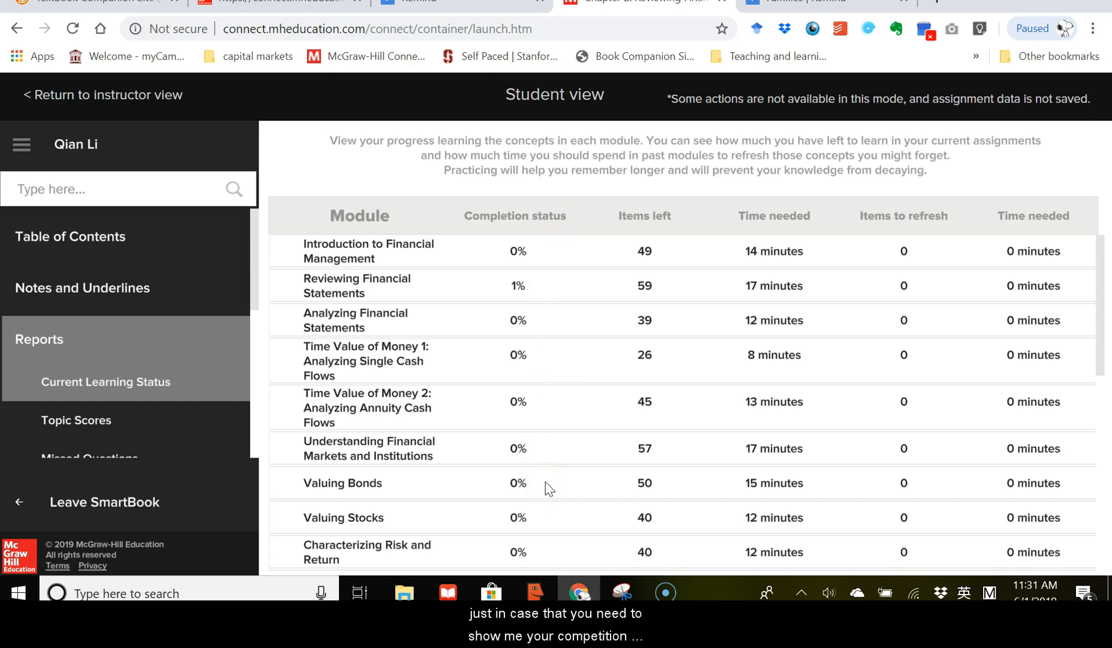
mouse_move(748, 401)
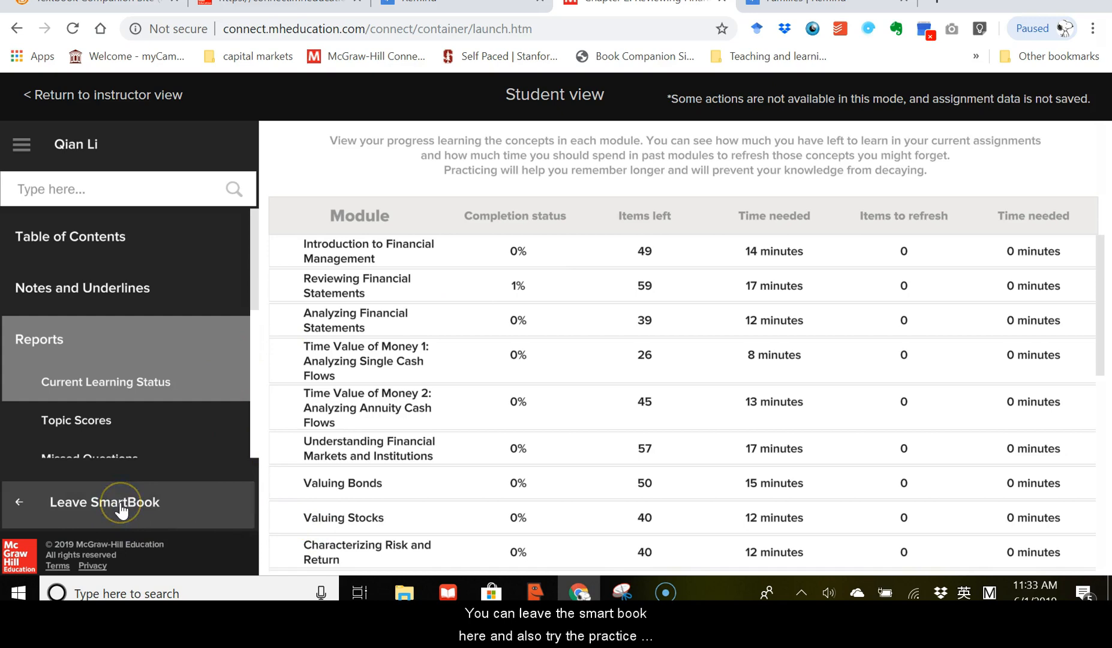
Leave the SmartBook and open the Ch 2 Practice Set
click(104, 502)
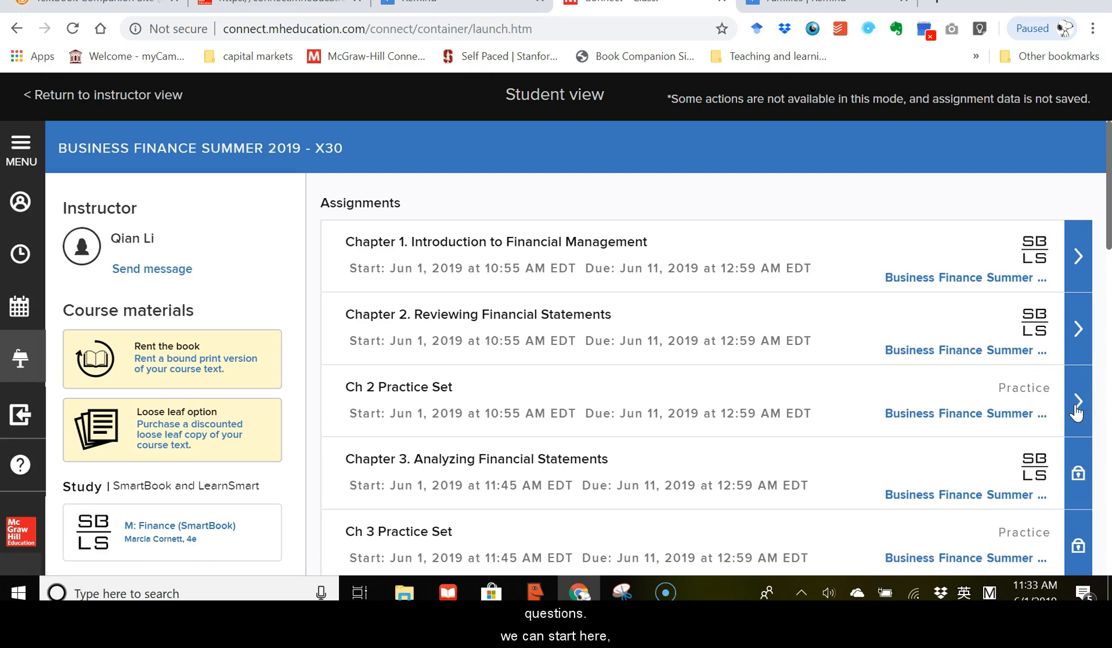
click(1078, 403)
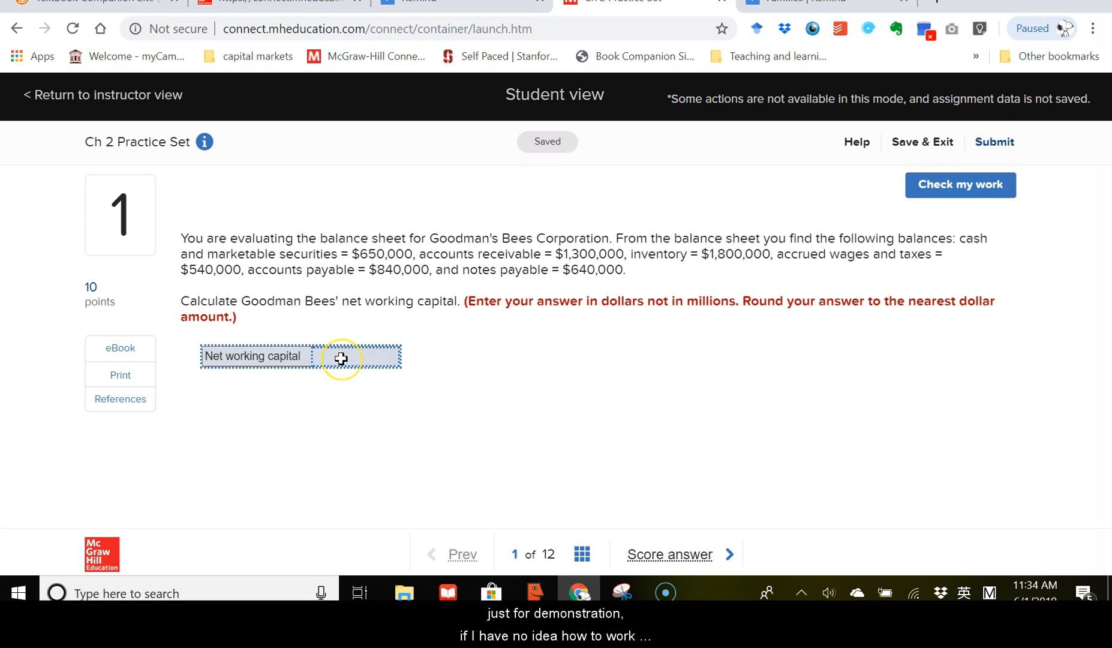
Enter 90 for question 1's net working capital, check it (marked incorrect), and return to the question
text(9)
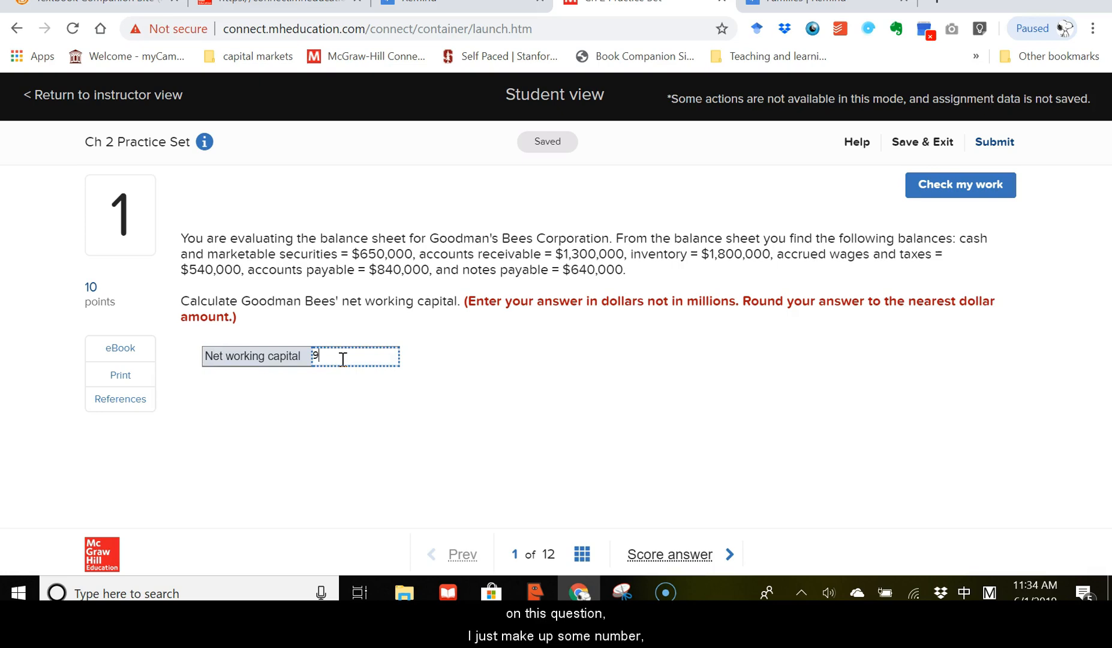
text(0)
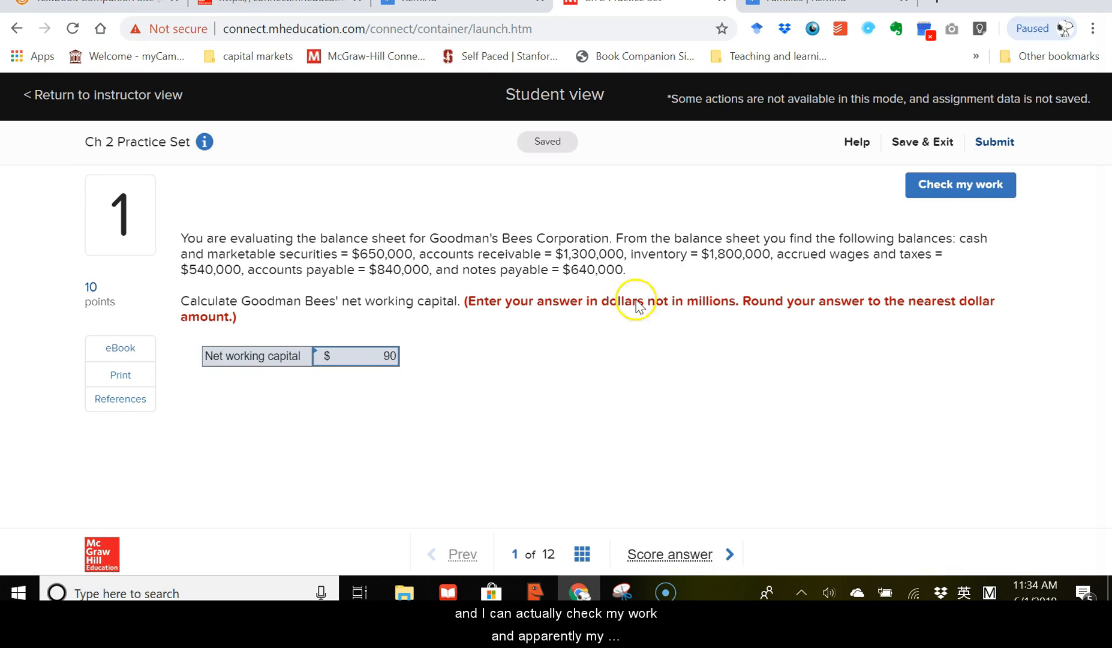
click(960, 185)
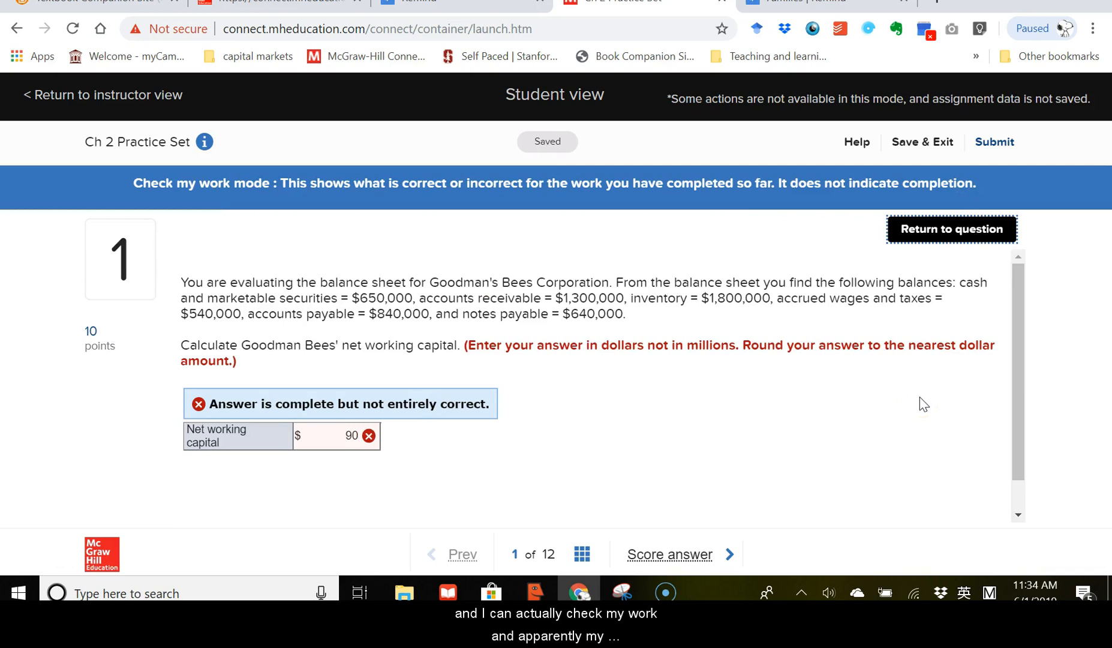
click(951, 228)
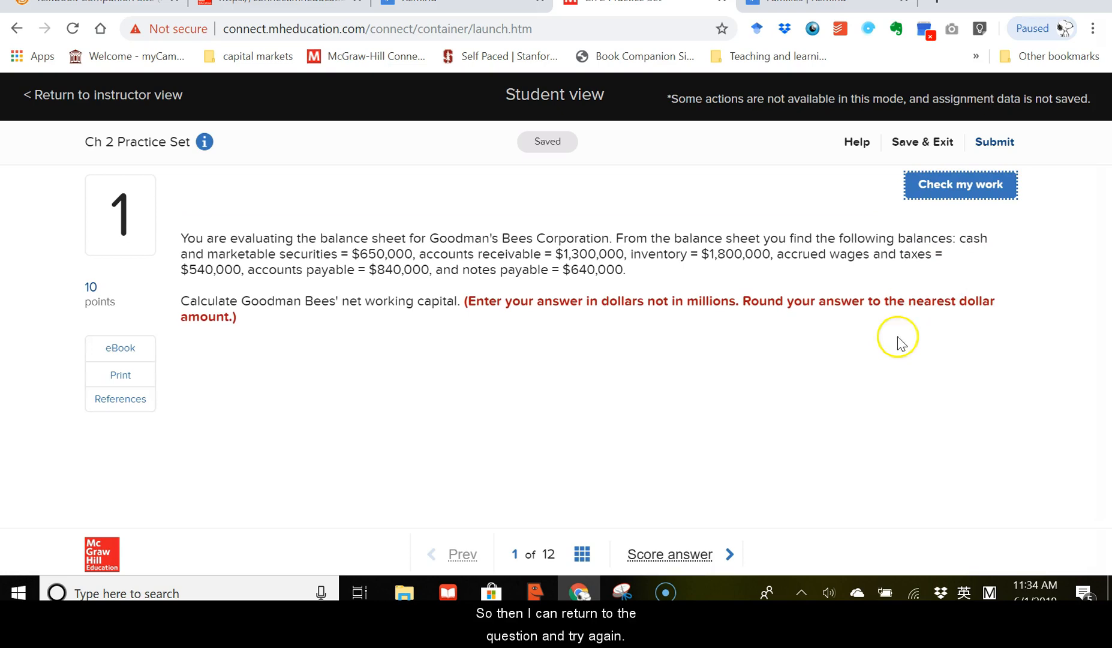
Score a $70 Taxes answer on question 2, review its explanation, and continue to question 3
click(728, 554)
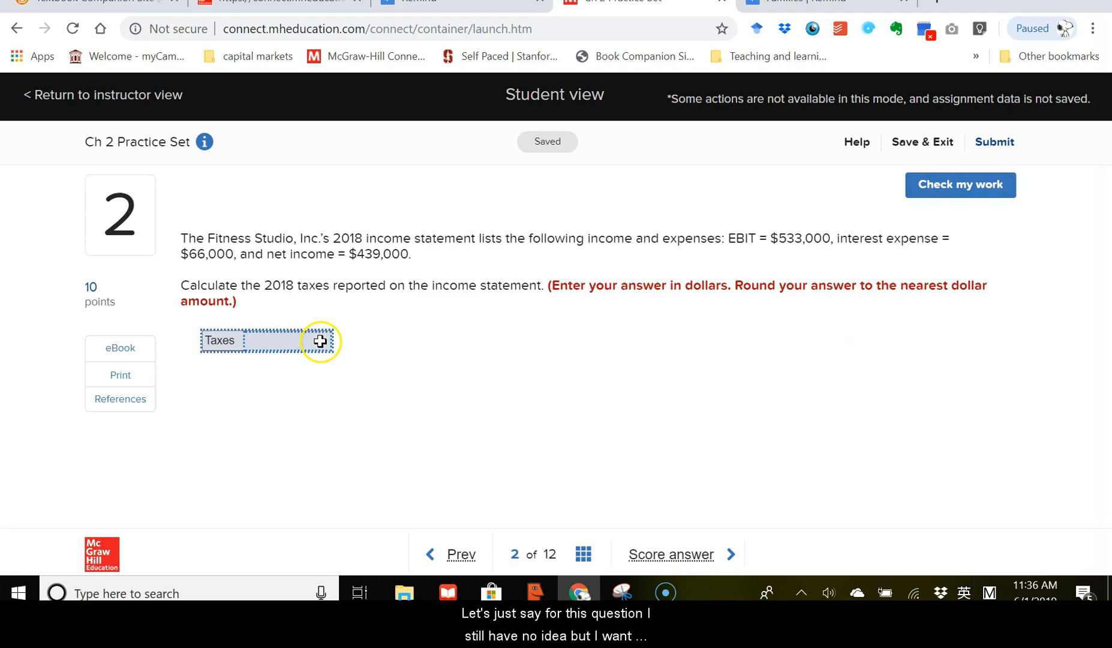
text(70)
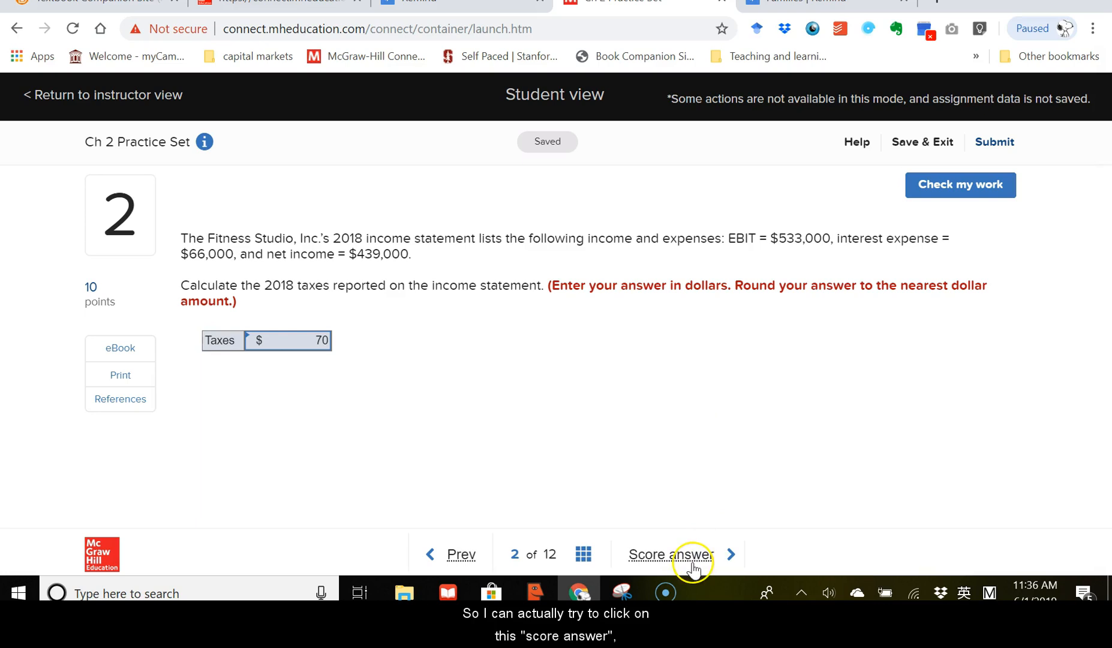
click(670, 554)
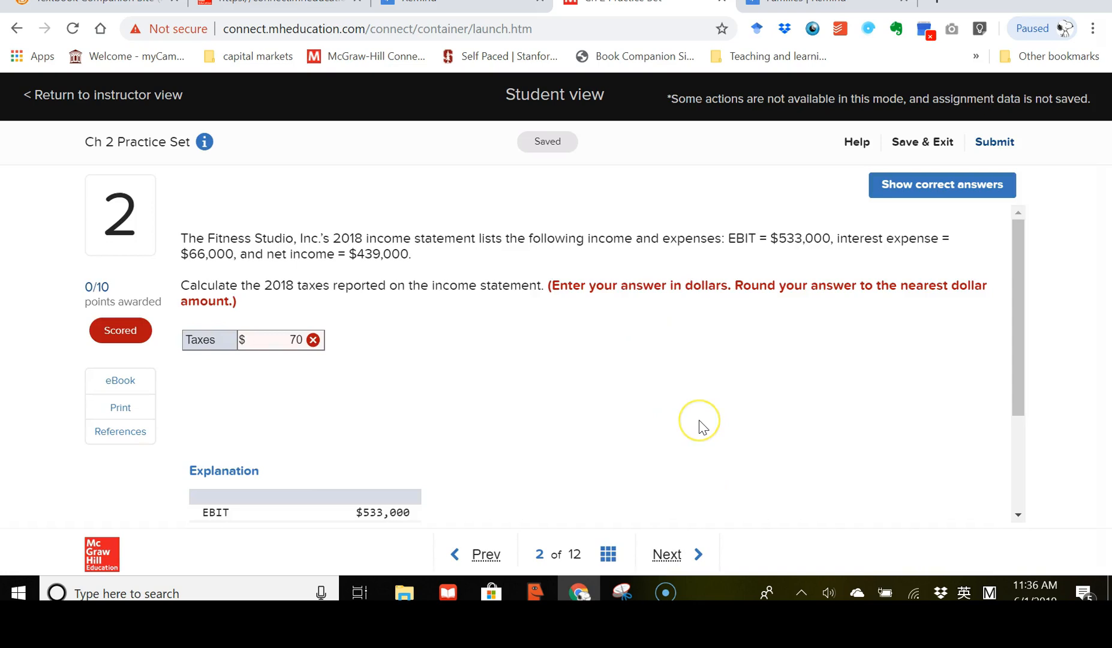
scroll(down, 3)
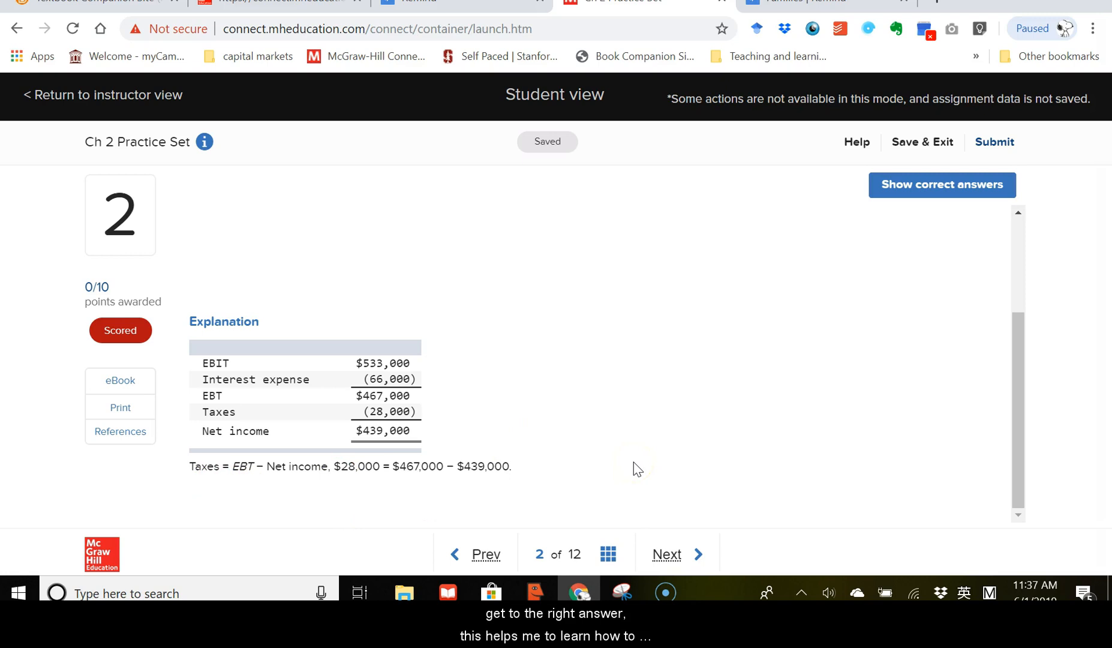
click(665, 554)
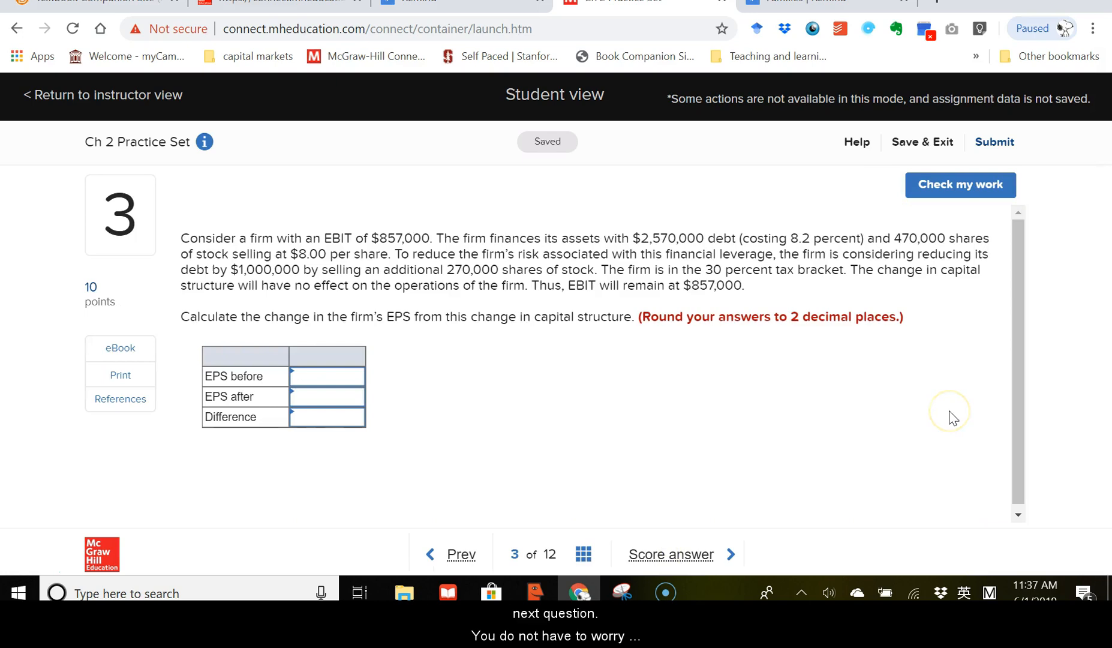
Submit the Ch 2 Practice Set for scoring, confirming in the Ready to submit? dialog
click(995, 141)
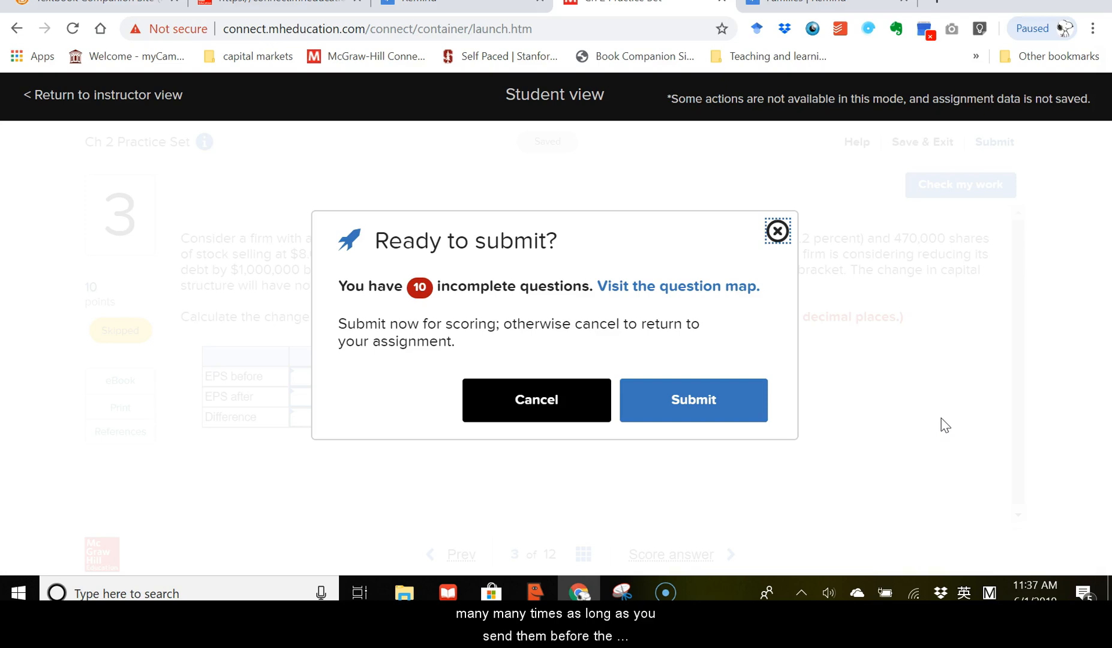
click(692, 399)
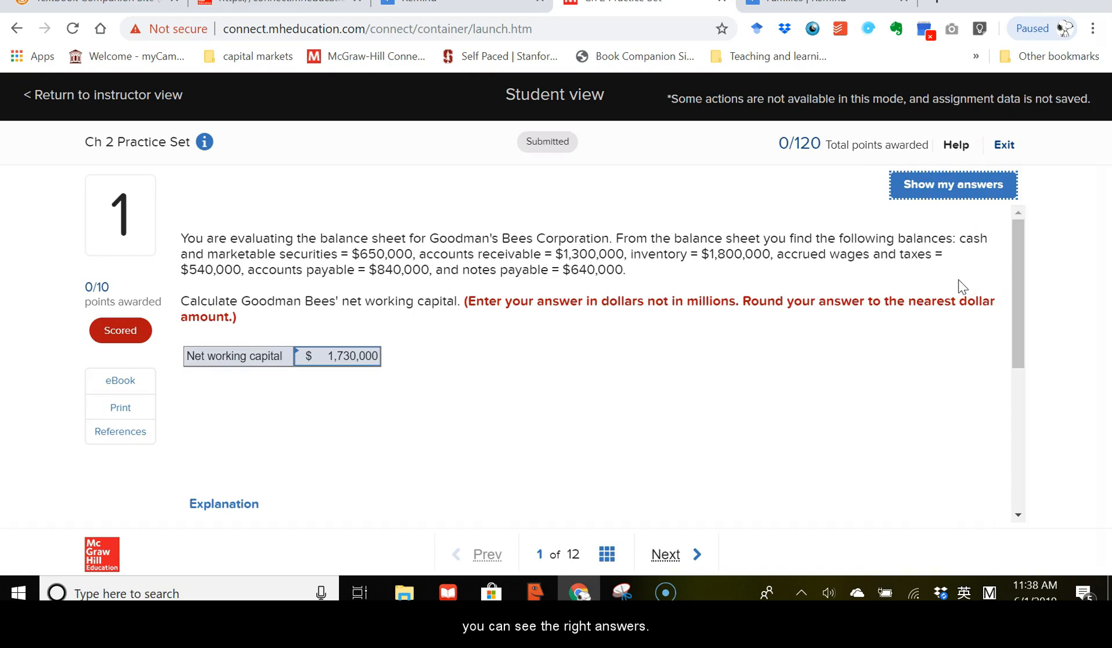
mouse_move(969, 412)
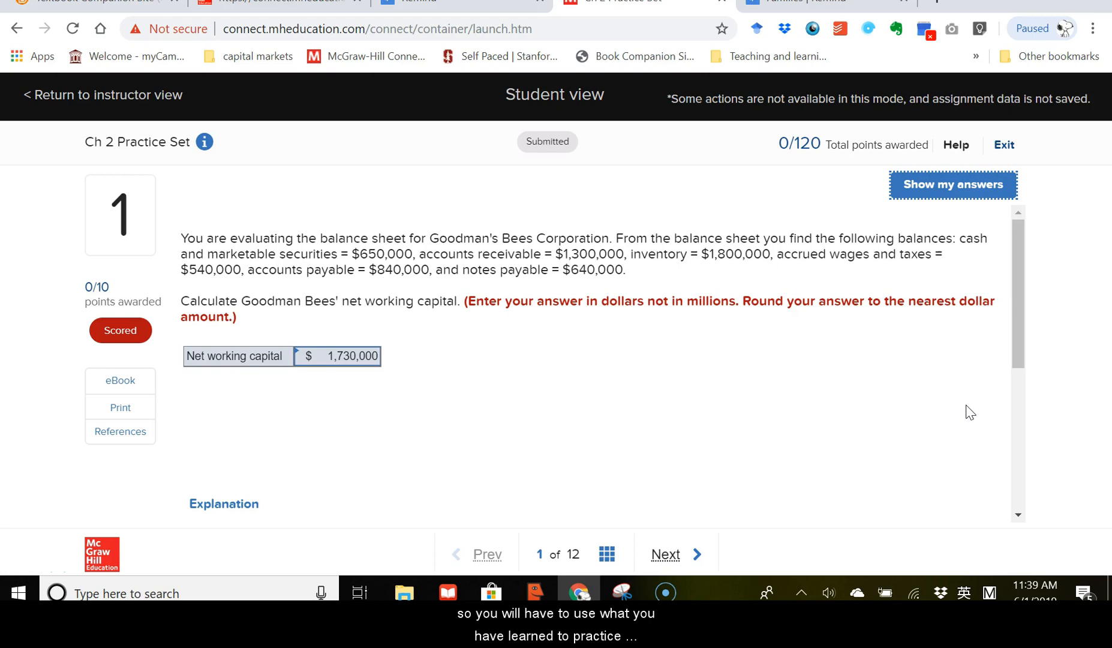
mouse_move(942, 418)
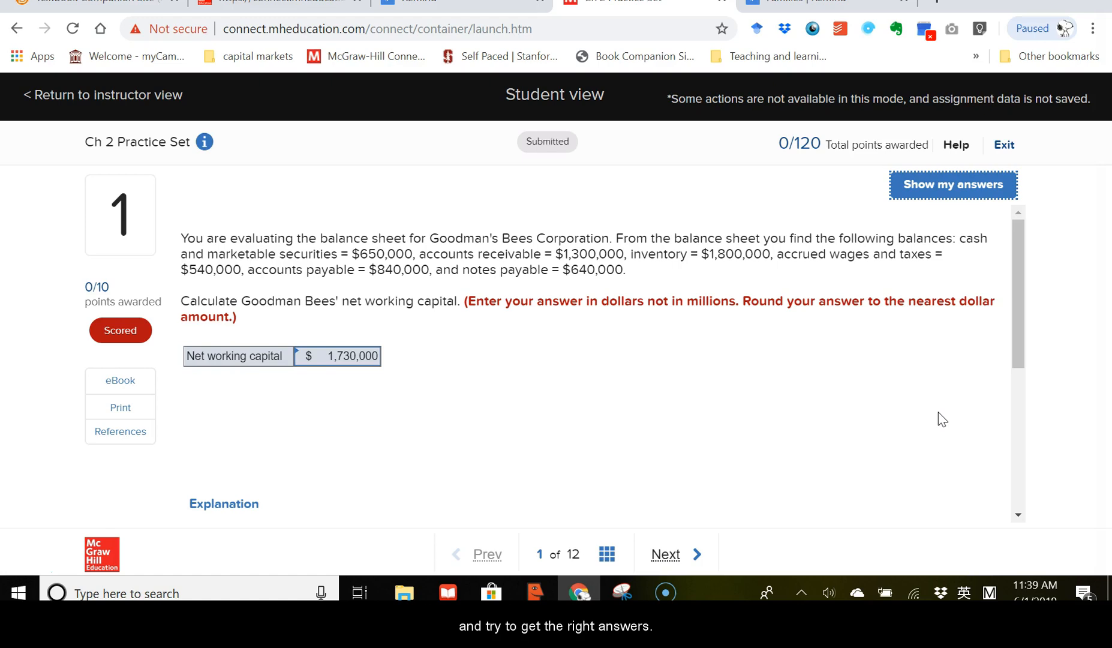
Switch question 1 from the correct answers to my own submitted (blank) answer
click(952, 185)
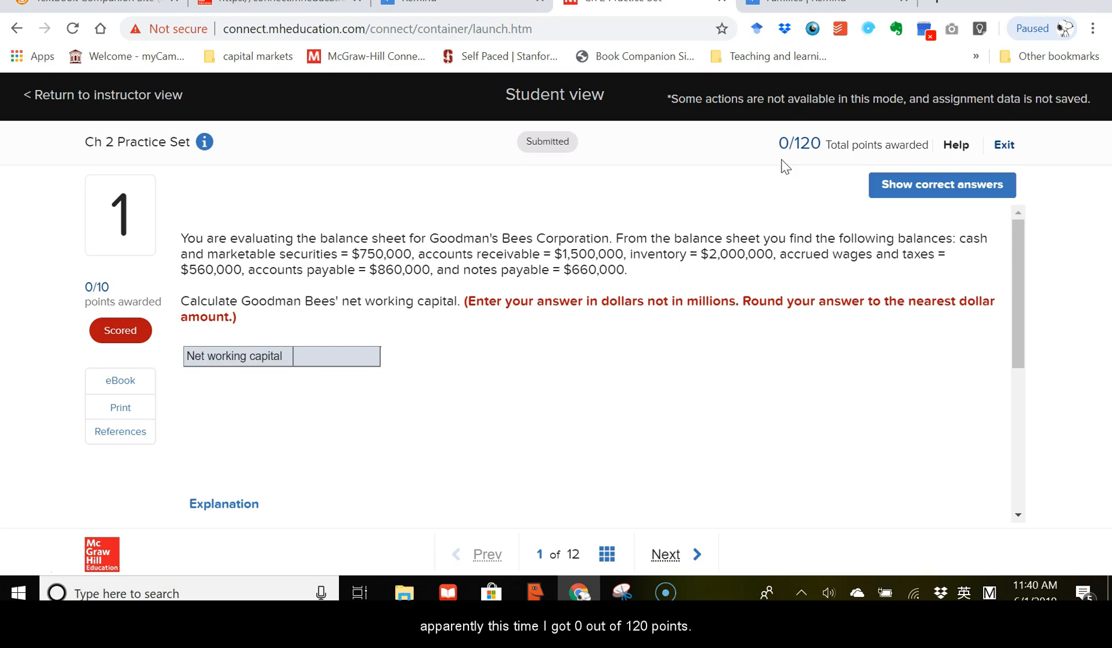
mouse_move(816, 162)
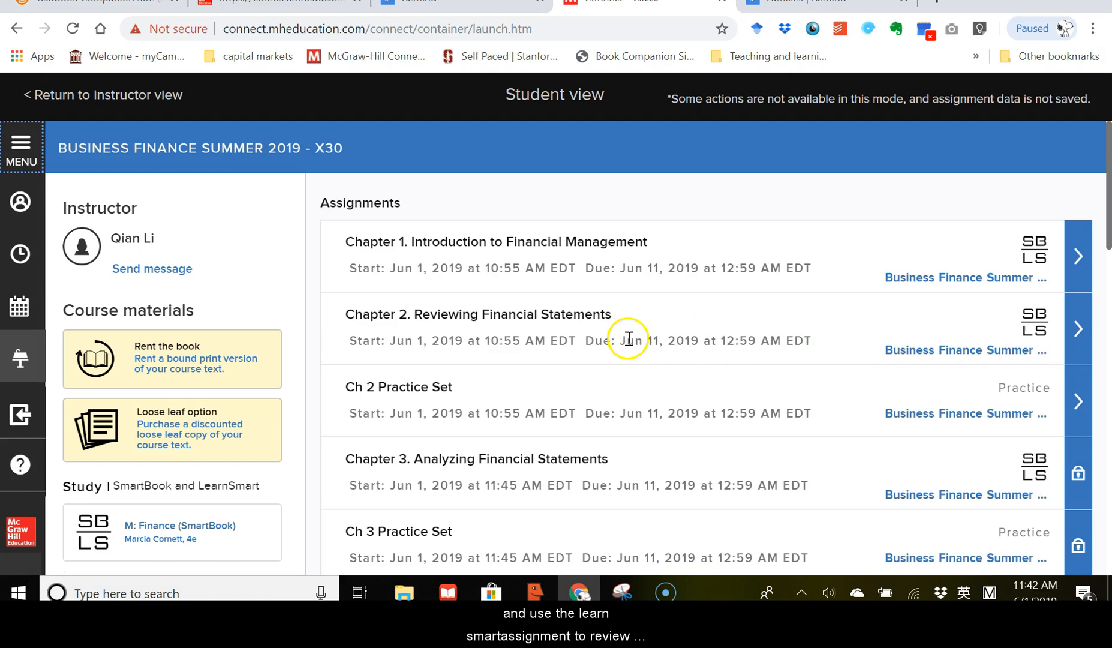
mouse_move(901, 346)
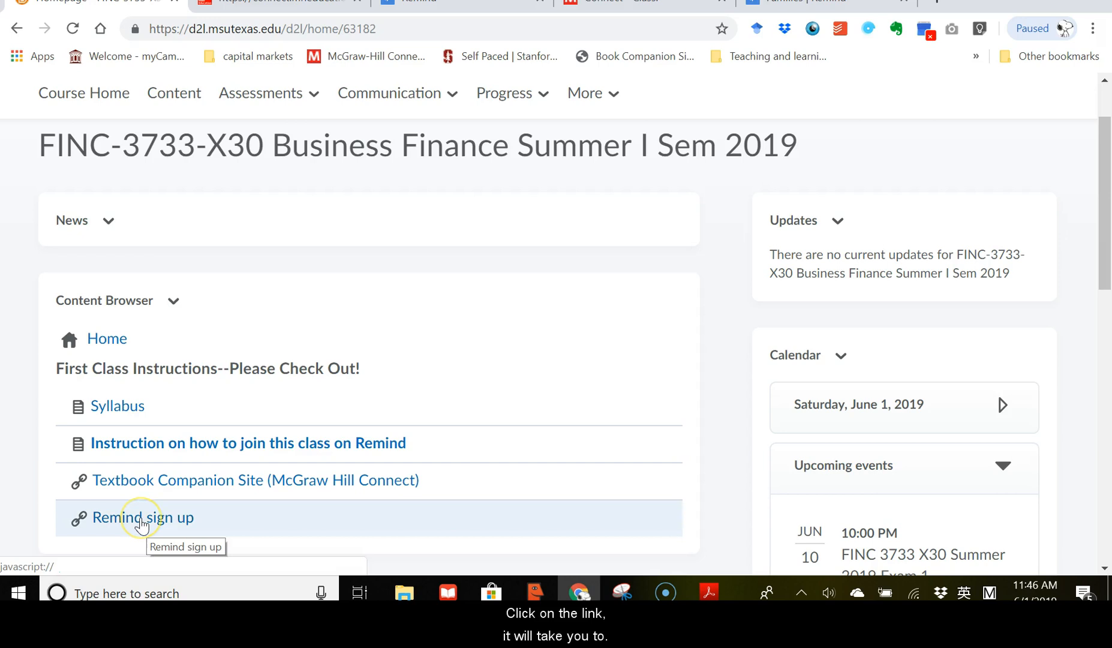
Follow the Remind sign up link in Content Browser to Dr. Li's FINC 3733 join page
click(141, 517)
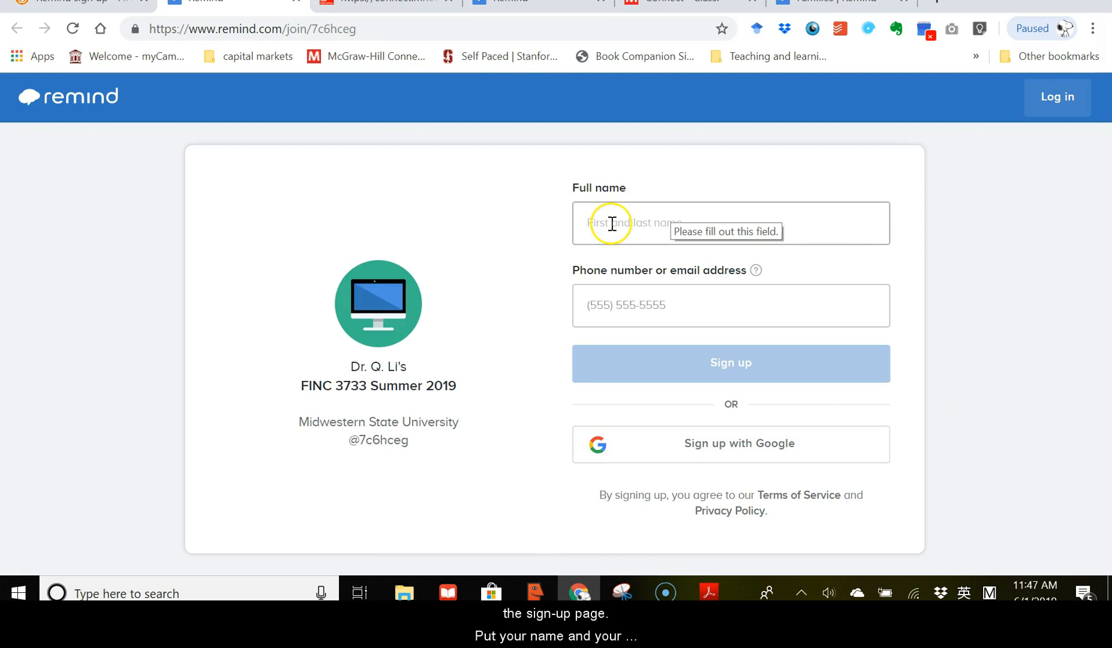
mouse_move(1089, 491)
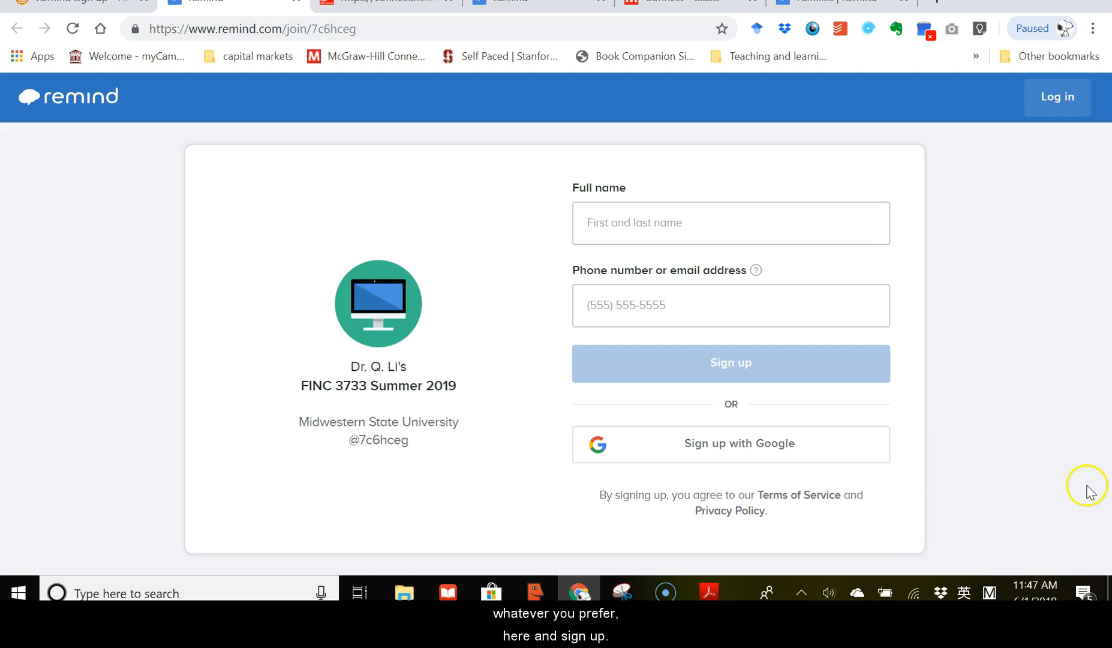
mouse_move(1099, 490)
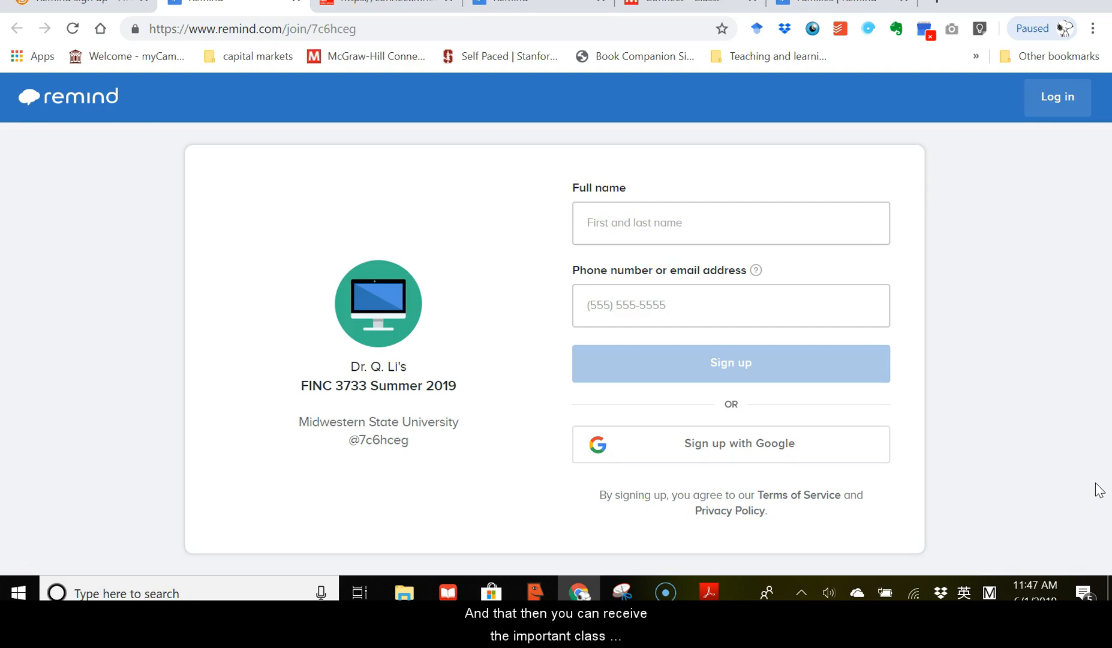
mouse_move(1101, 392)
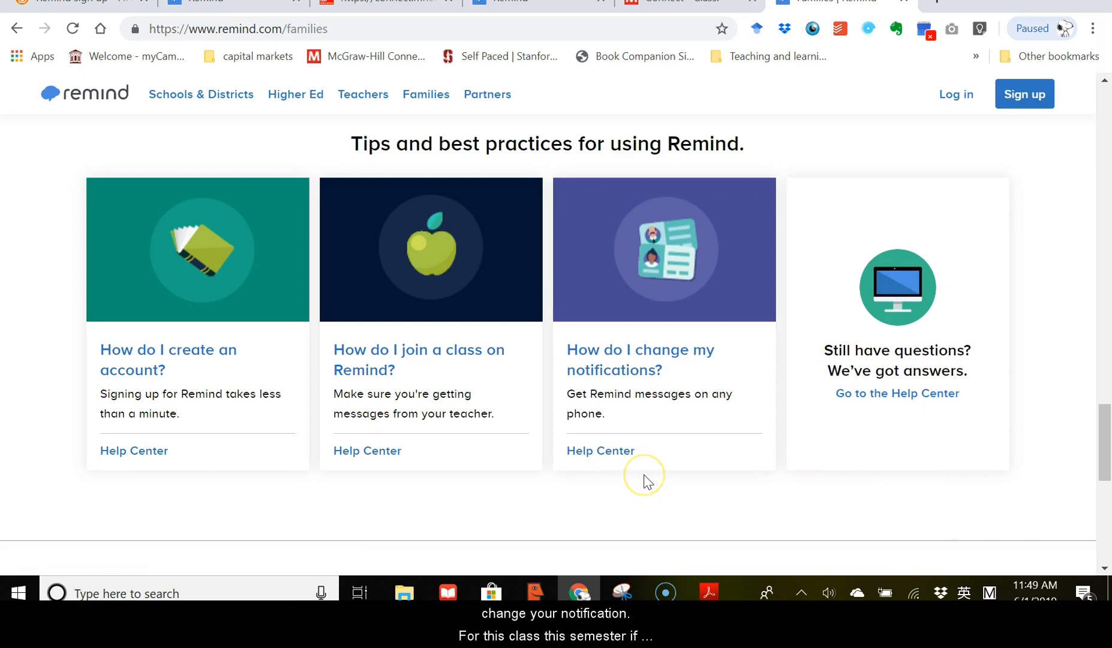
mouse_move(624, 470)
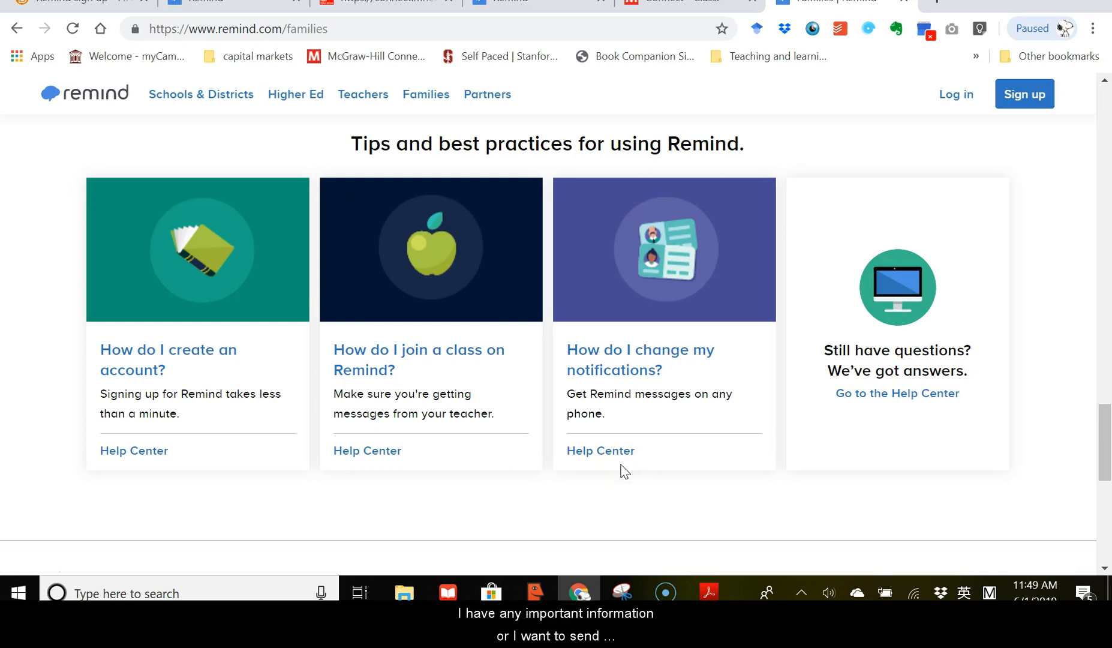